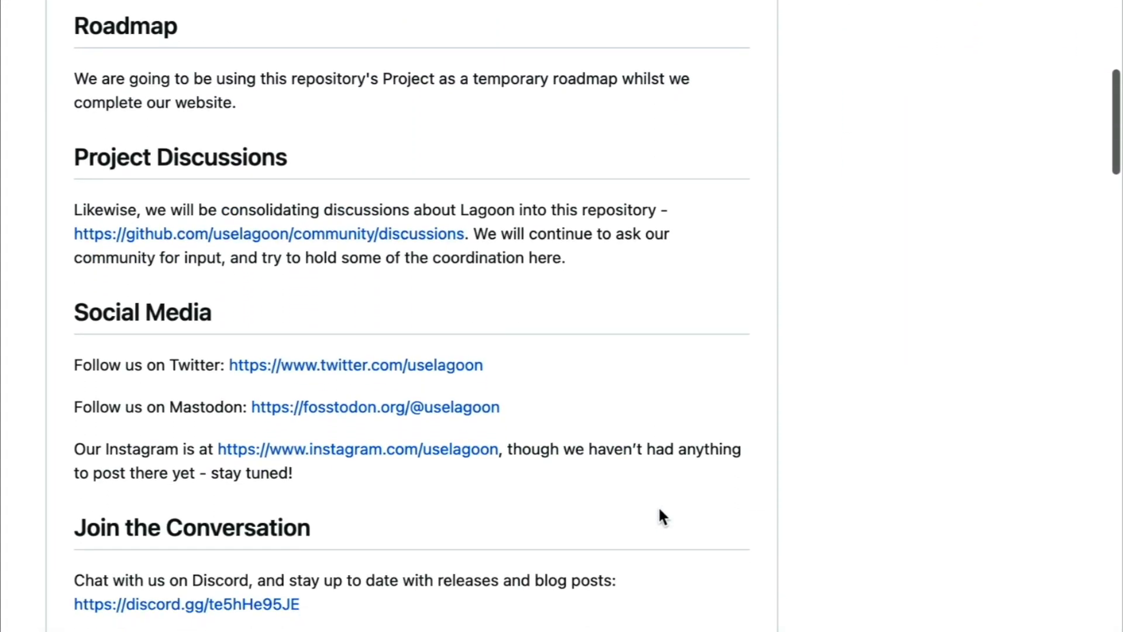
# Go to the Lagoon organisation's repositories and select lagoon-examples from the list
pyautogui.scroll(3)
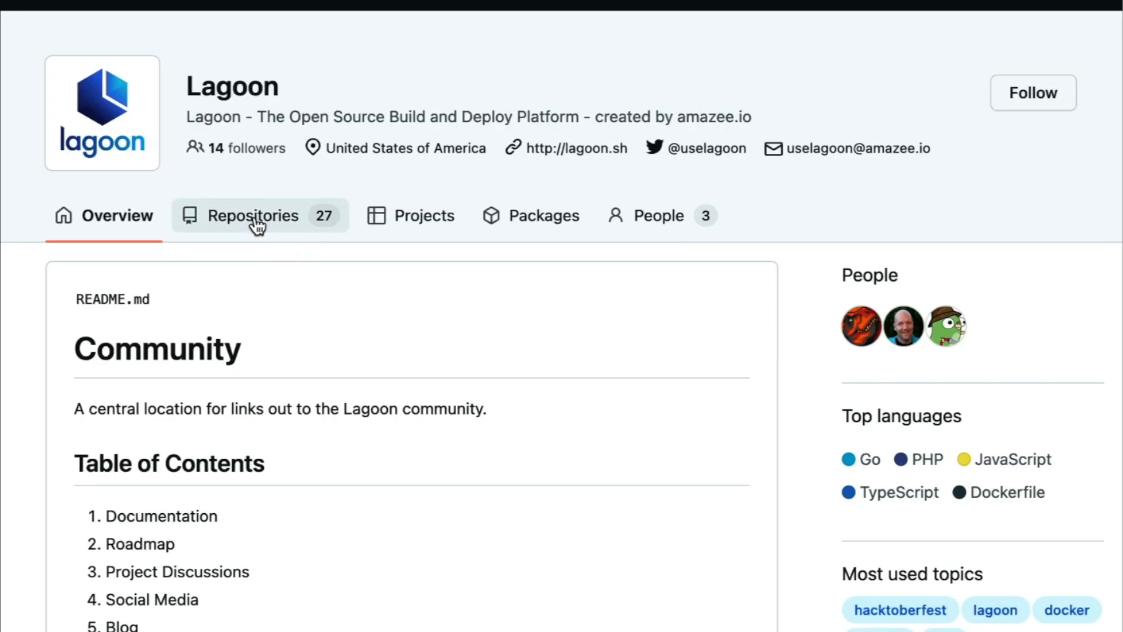
pyautogui.click(254, 215)
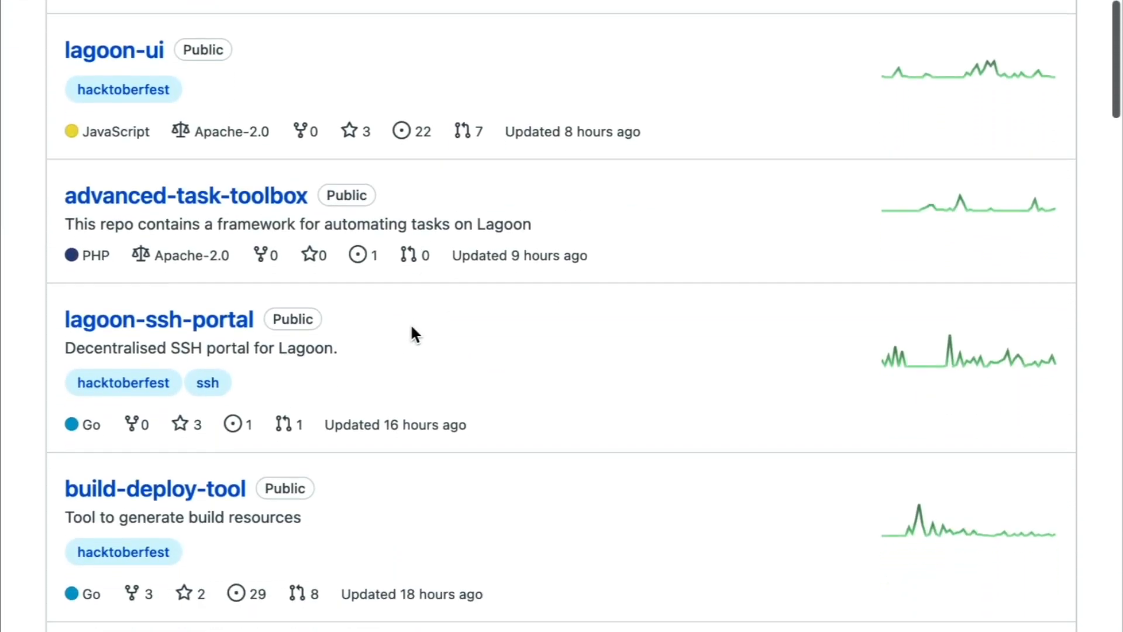
pyautogui.scroll(-3)
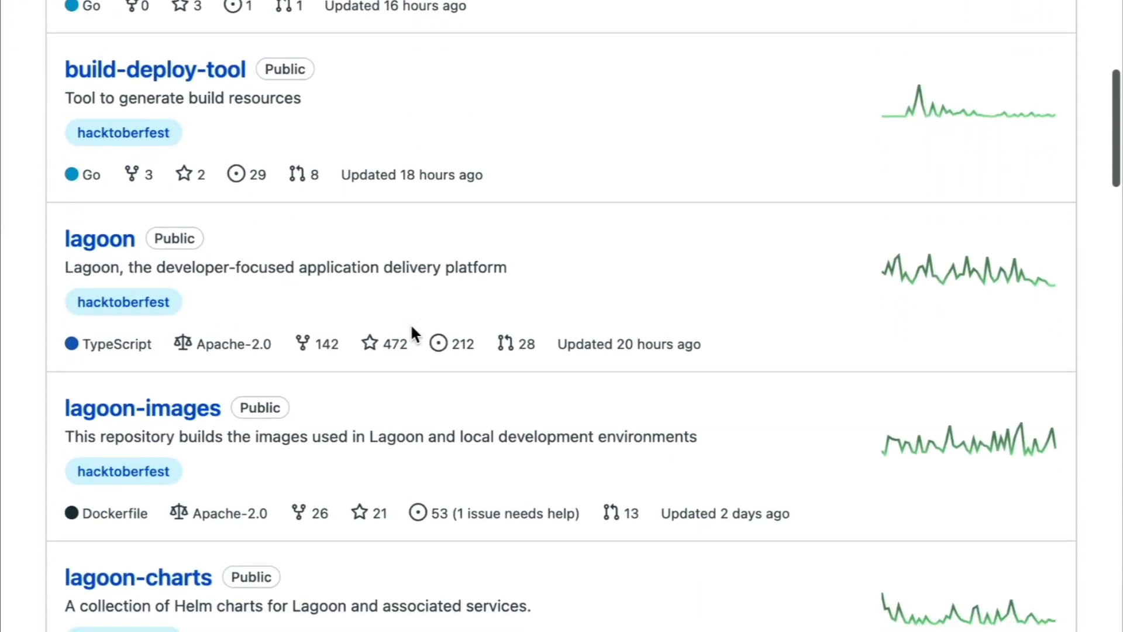
pyautogui.scroll(-3)
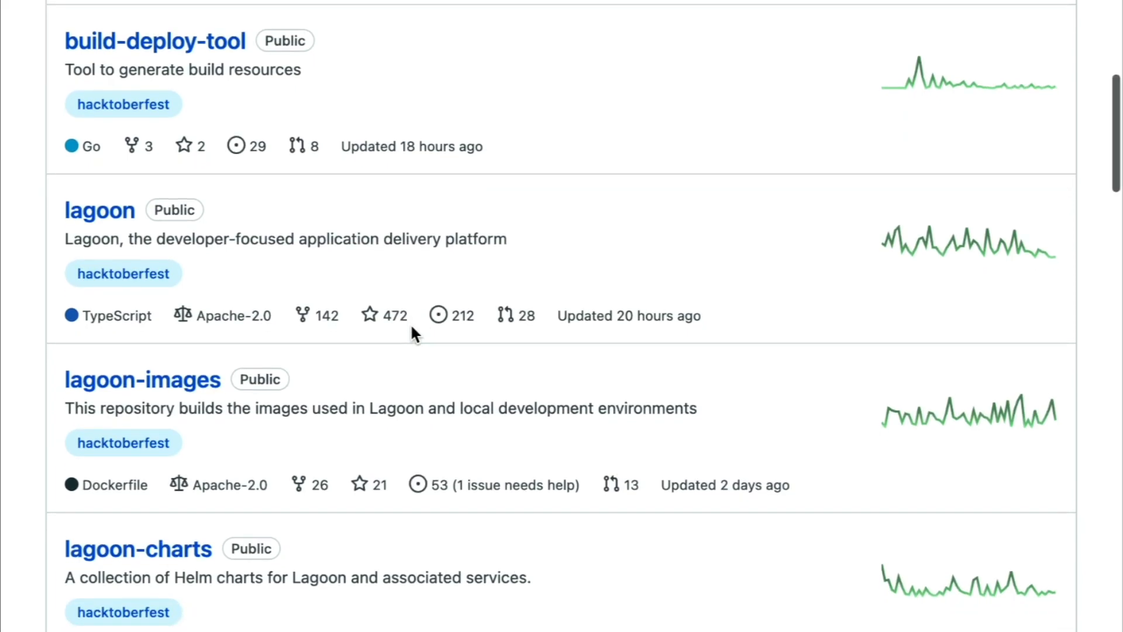
pyautogui.scroll(-3)
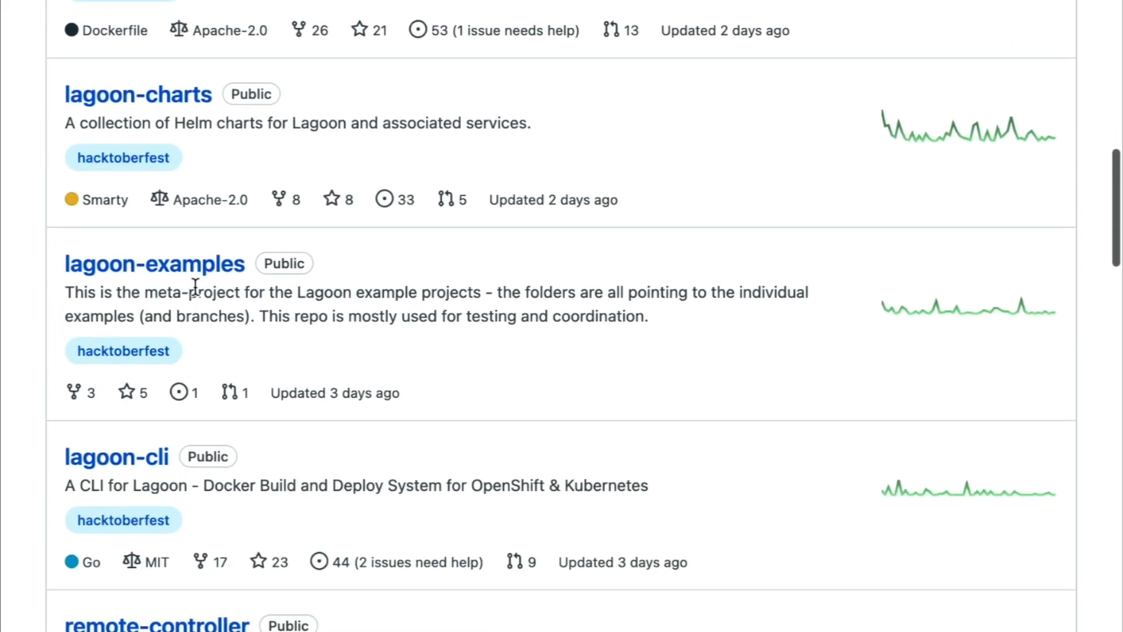
pyautogui.click(155, 263)
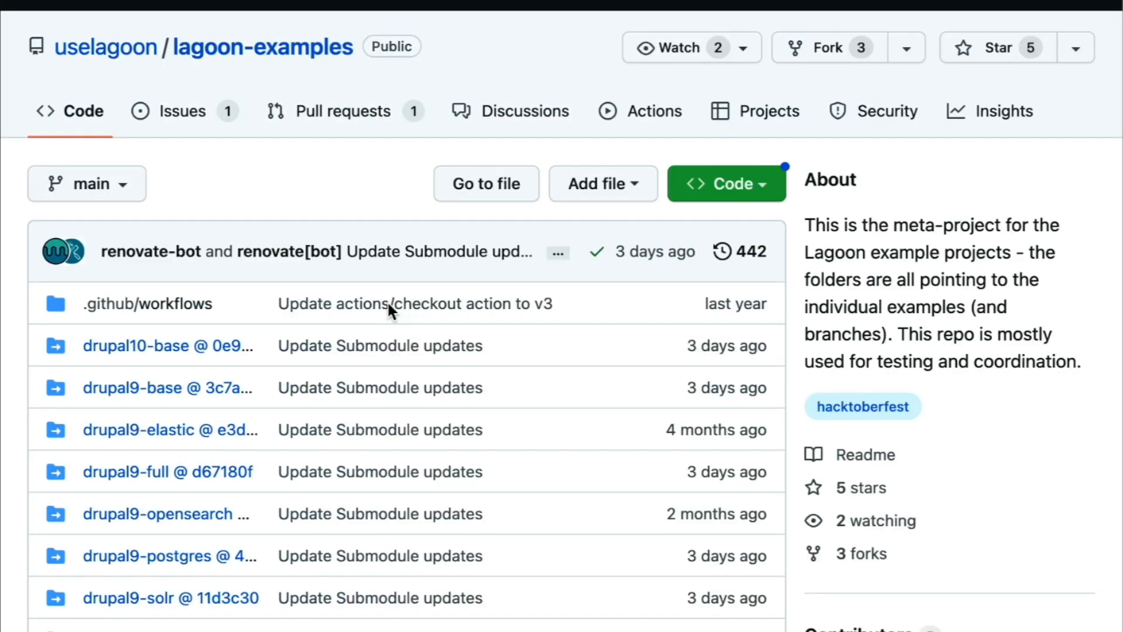
# Locate the wordpress-base submodule folder in the file list and enter it
pyautogui.scroll(-3)
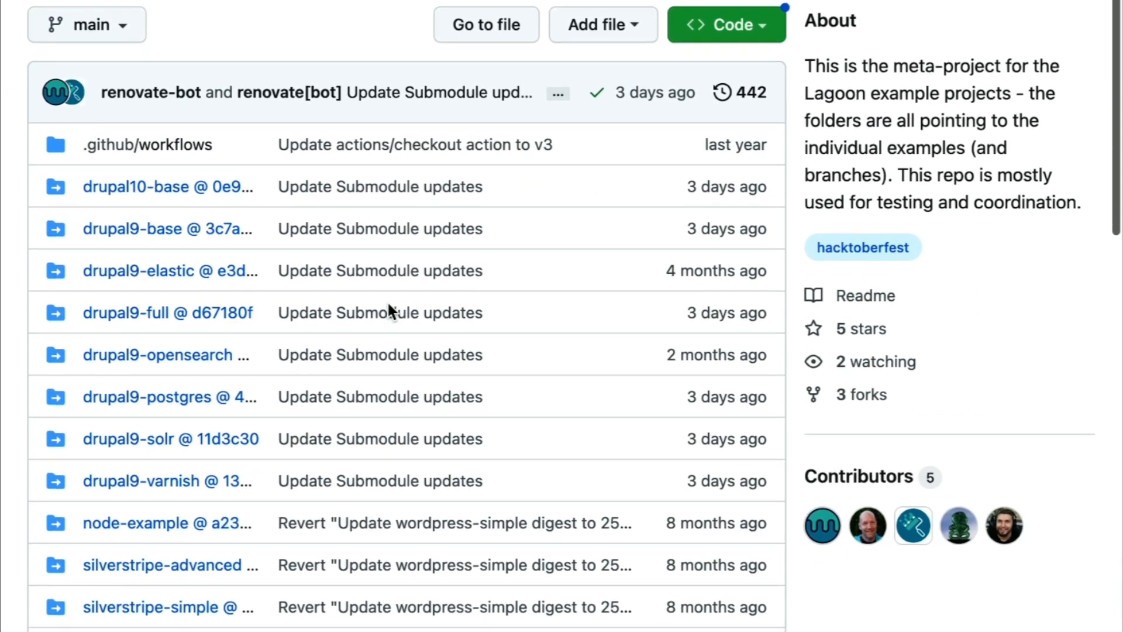
pyautogui.scroll(-3)
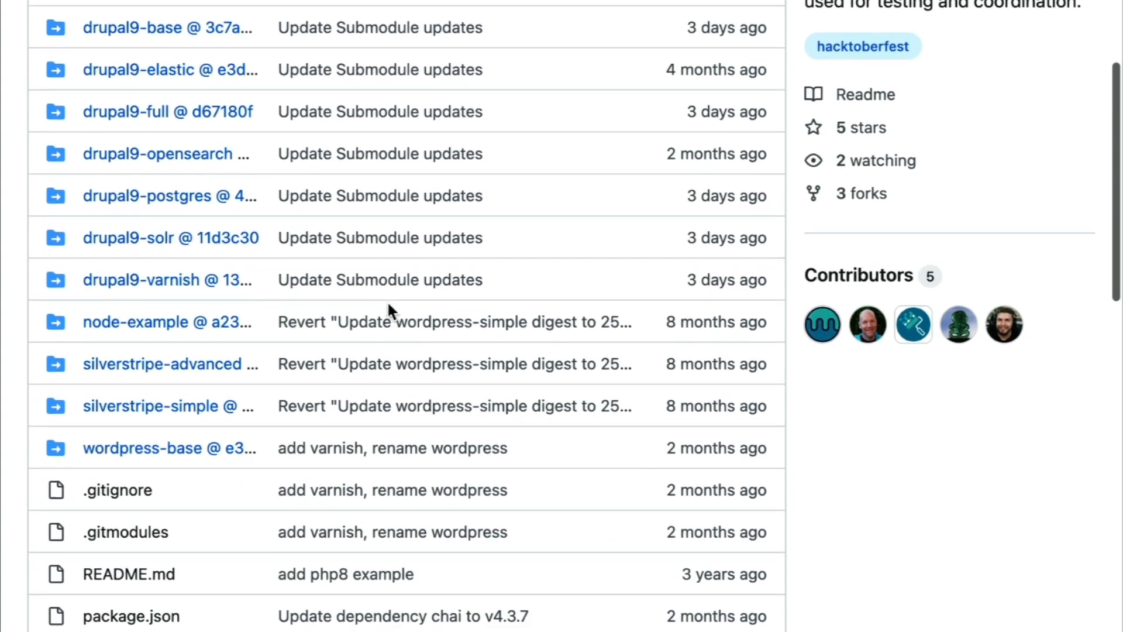
pyautogui.scroll(-3)
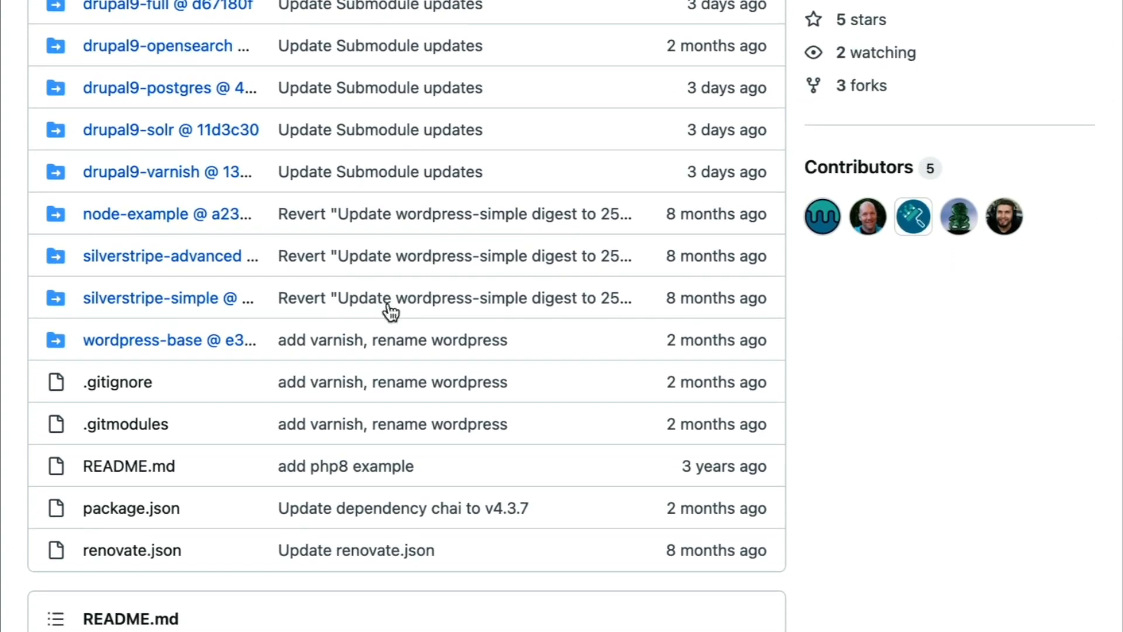
pyautogui.click(168, 339)
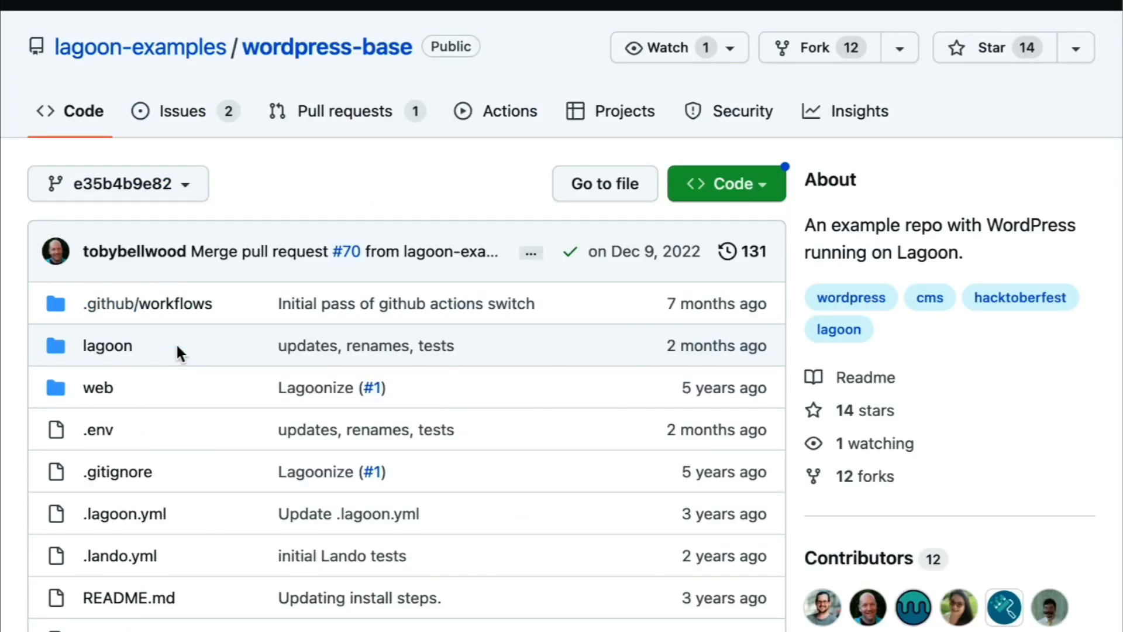
pyautogui.moveTo(459, 321)
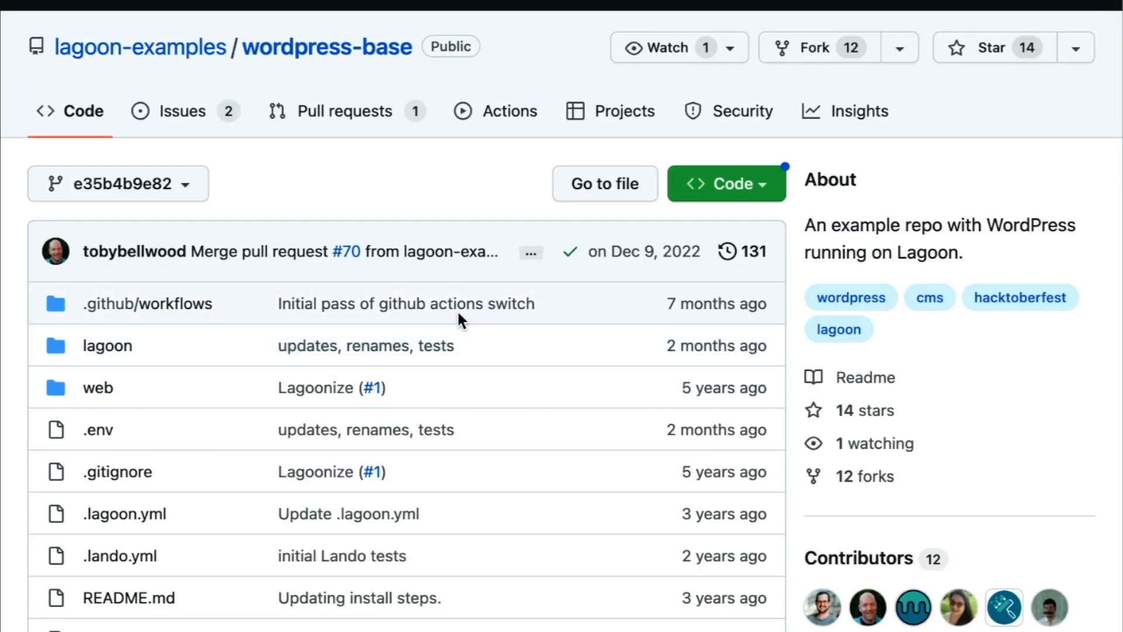
pyautogui.moveTo(816, 47)
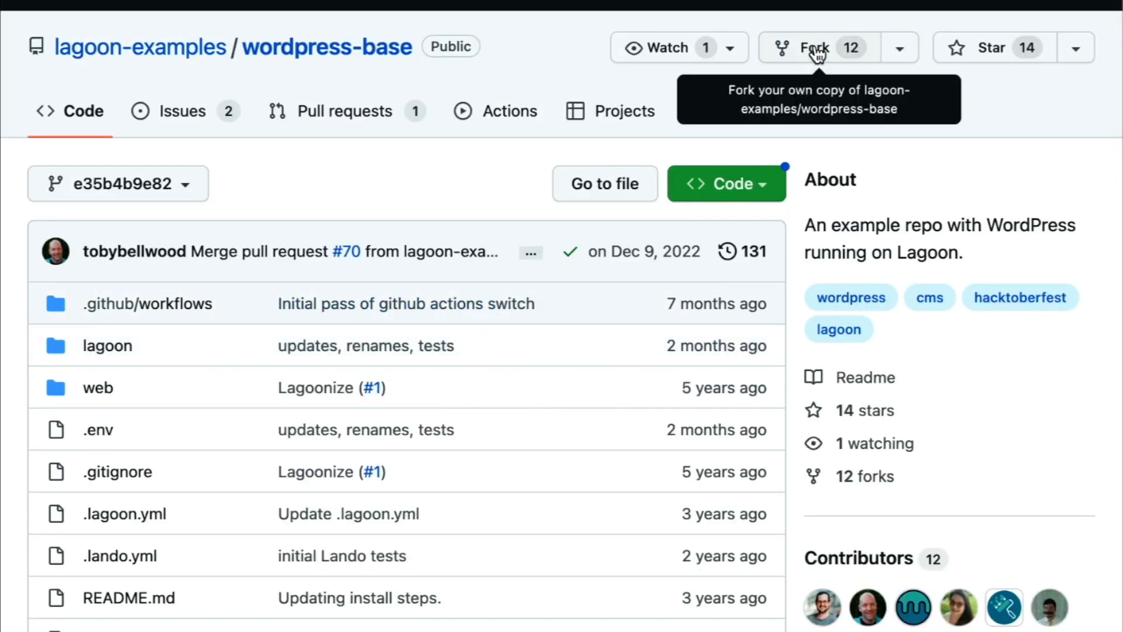
# Fork wordpress-base under your account with the repository name nicks-lagoon-demo
pyautogui.click(815, 47)
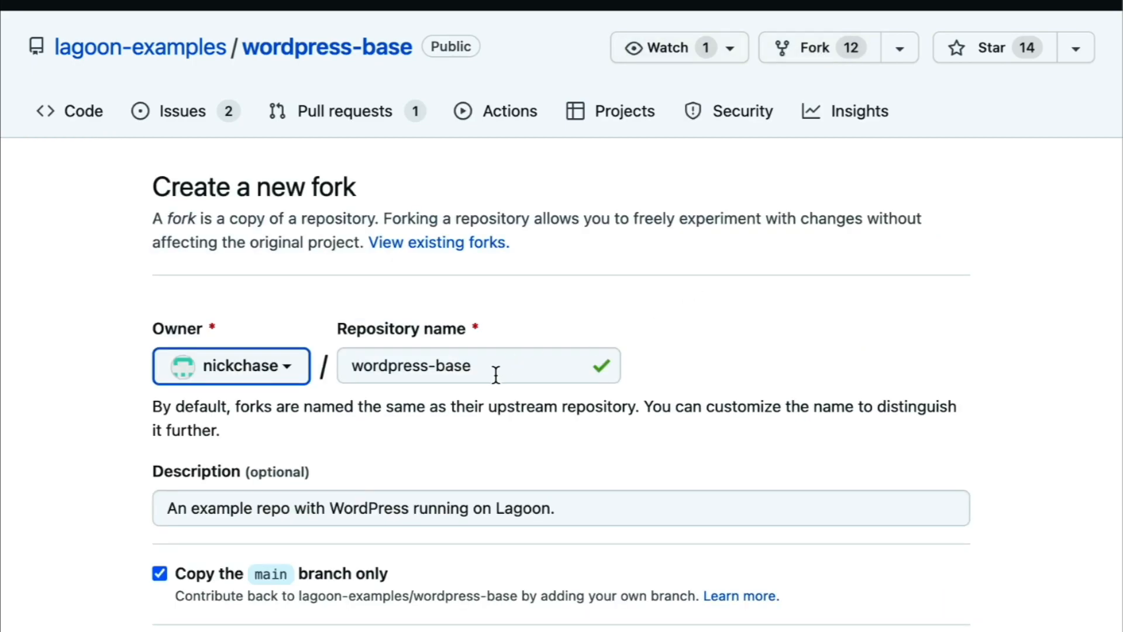
pyautogui.write('nicks-lagoon0-')
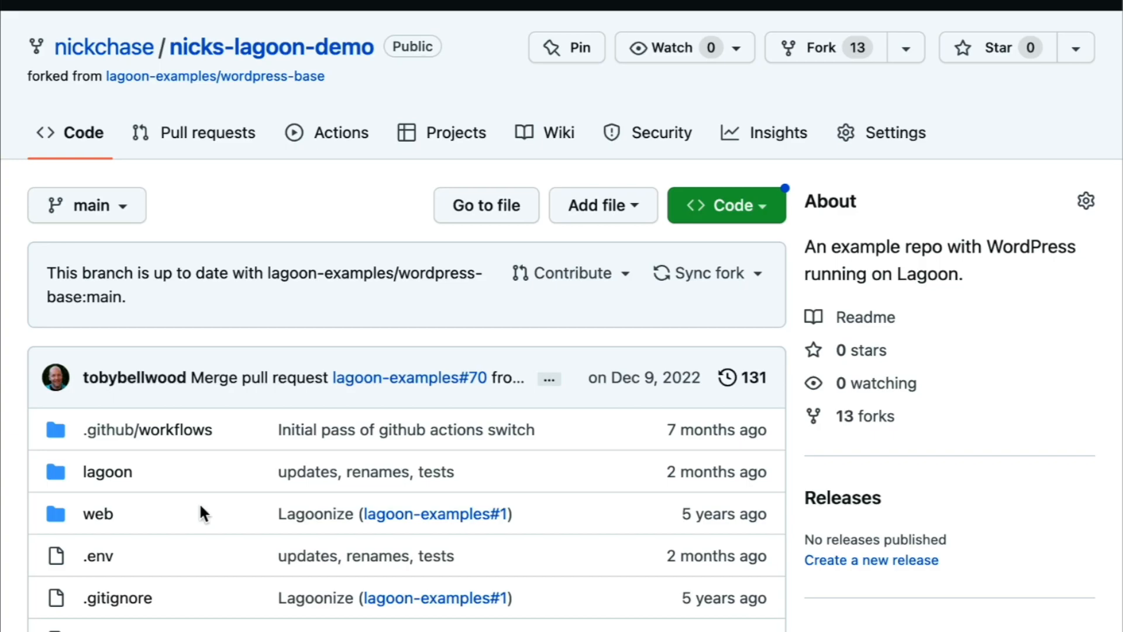
pyautogui.moveTo(199, 489)
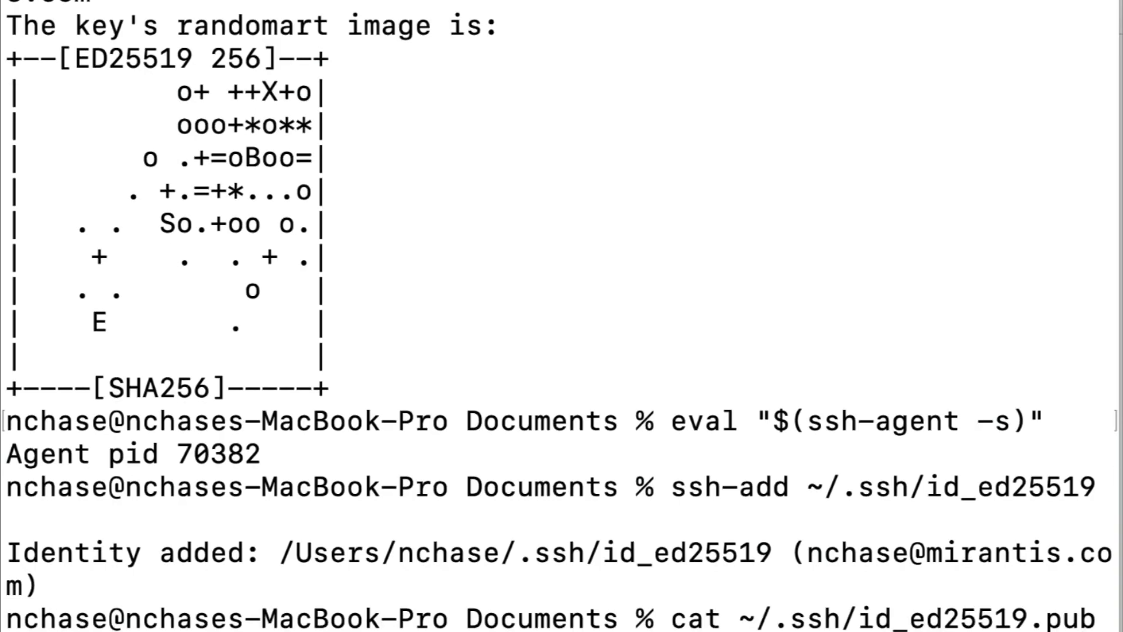
# Copy the ssh-ed25519 public key output from the terminal
pyautogui.scroll(-3)
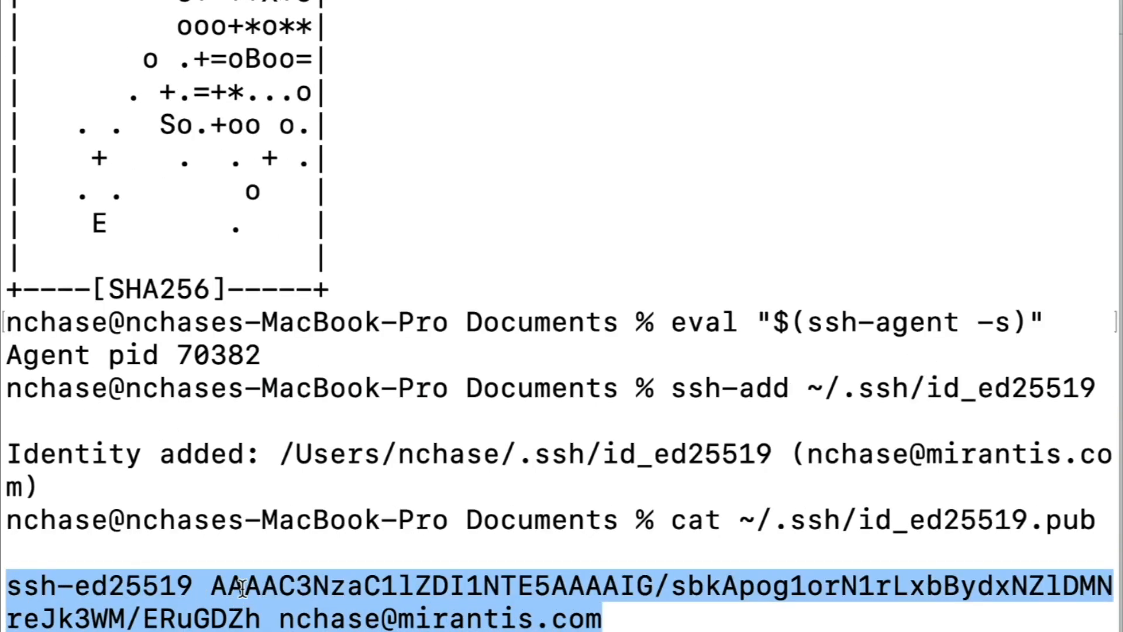
pyautogui.rightClick(244, 587)
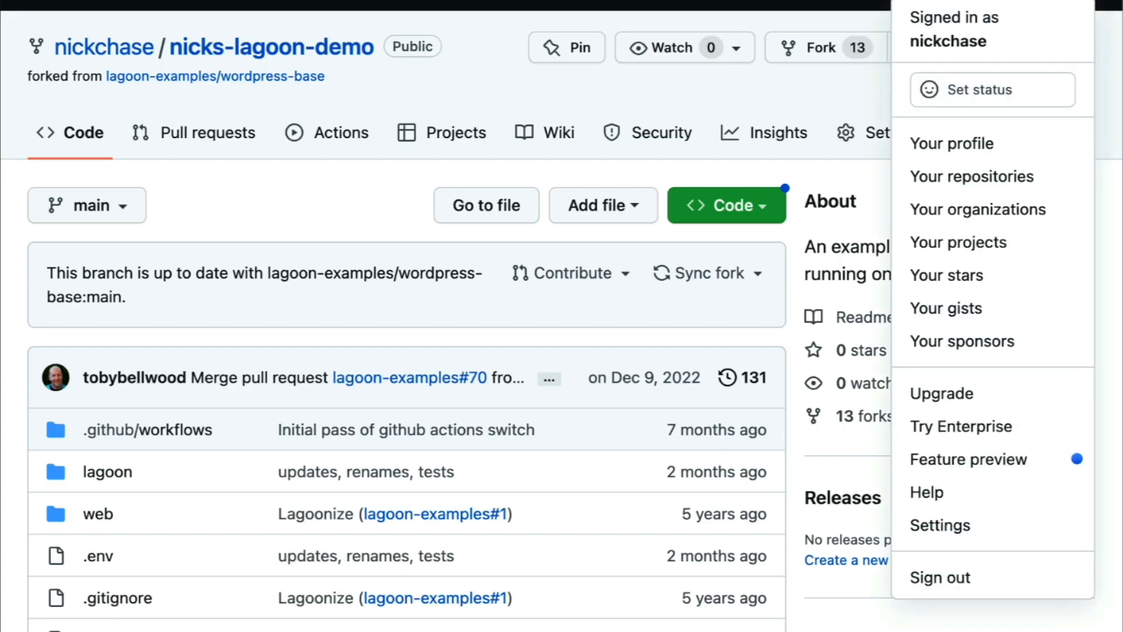
pyautogui.moveTo(962, 341)
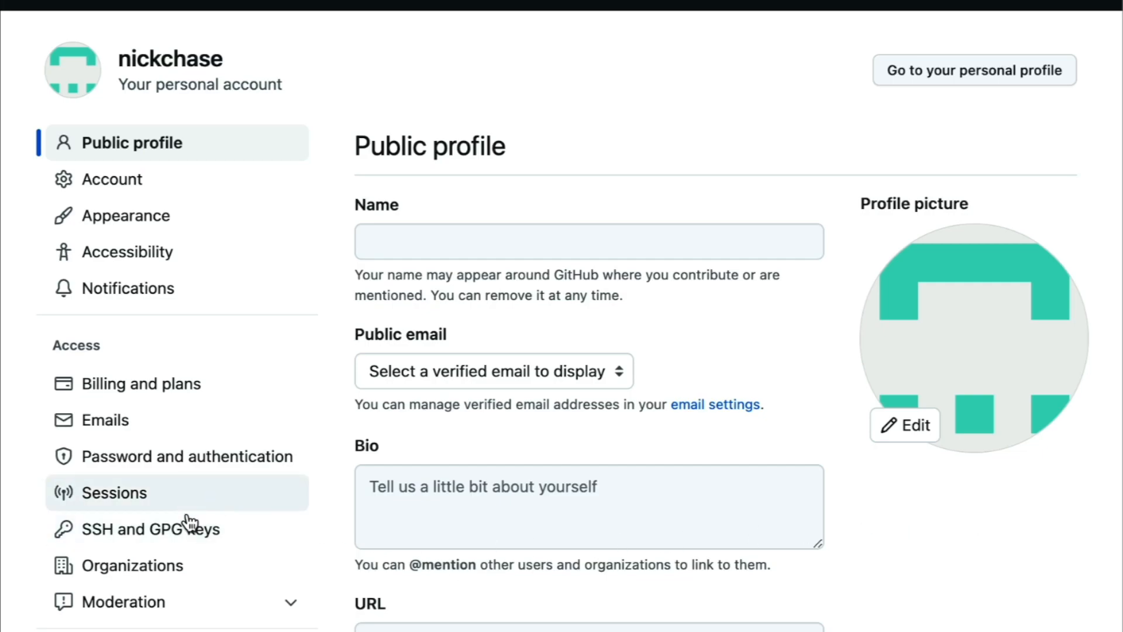
# Add a new SSH key titled DemoKey containing the copied ssh-ed25519 public key
pyautogui.click(151, 529)
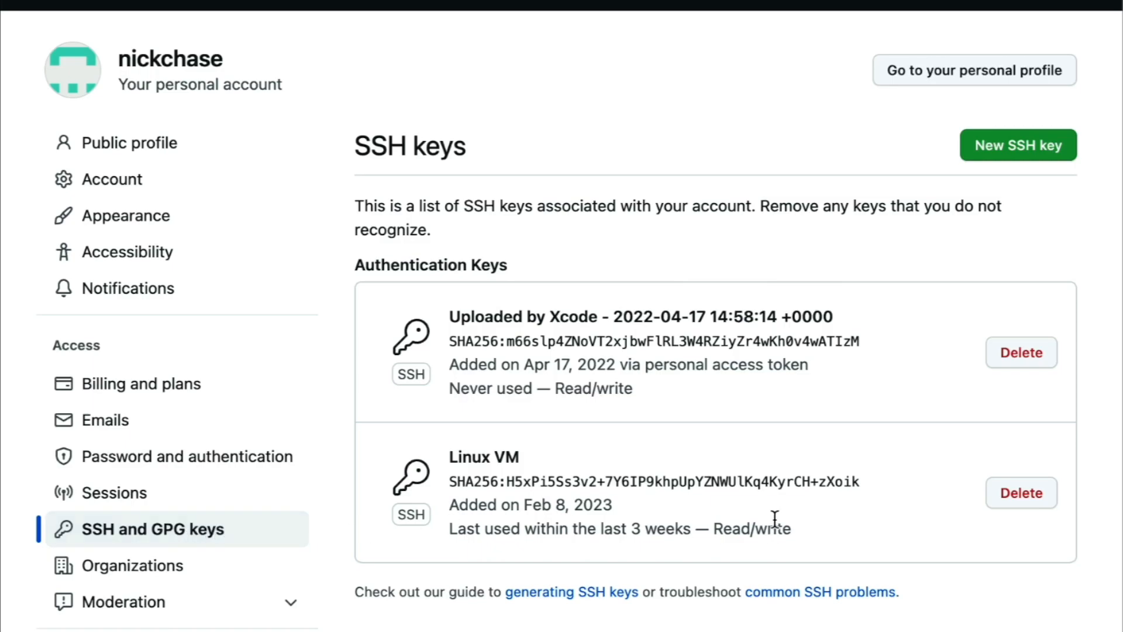
pyautogui.click(1016, 145)
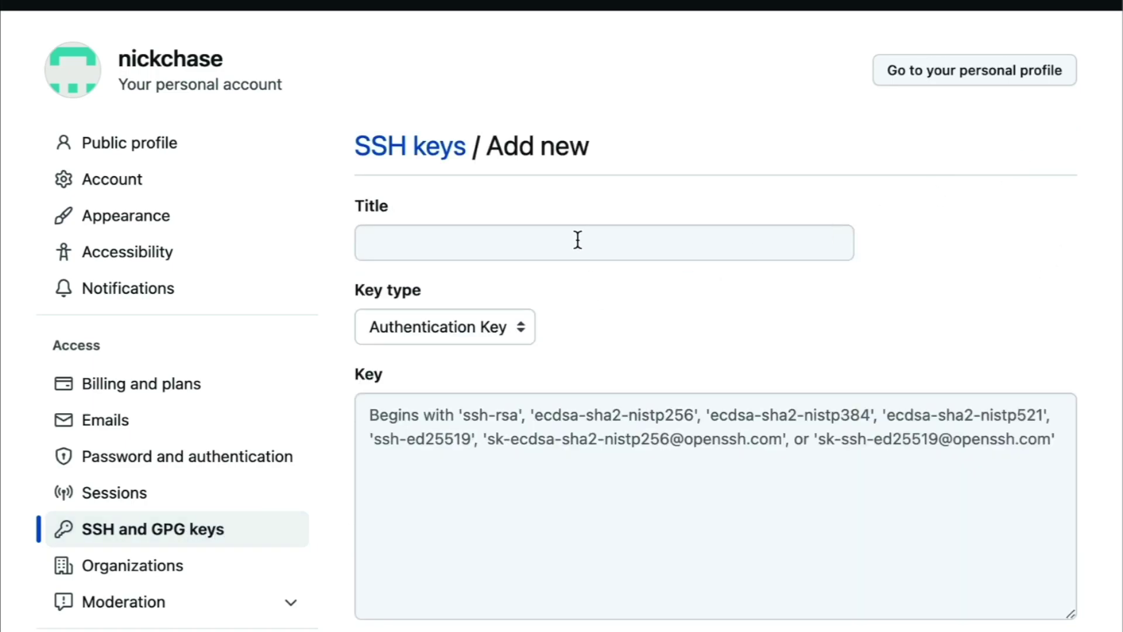
pyautogui.click(604, 241)
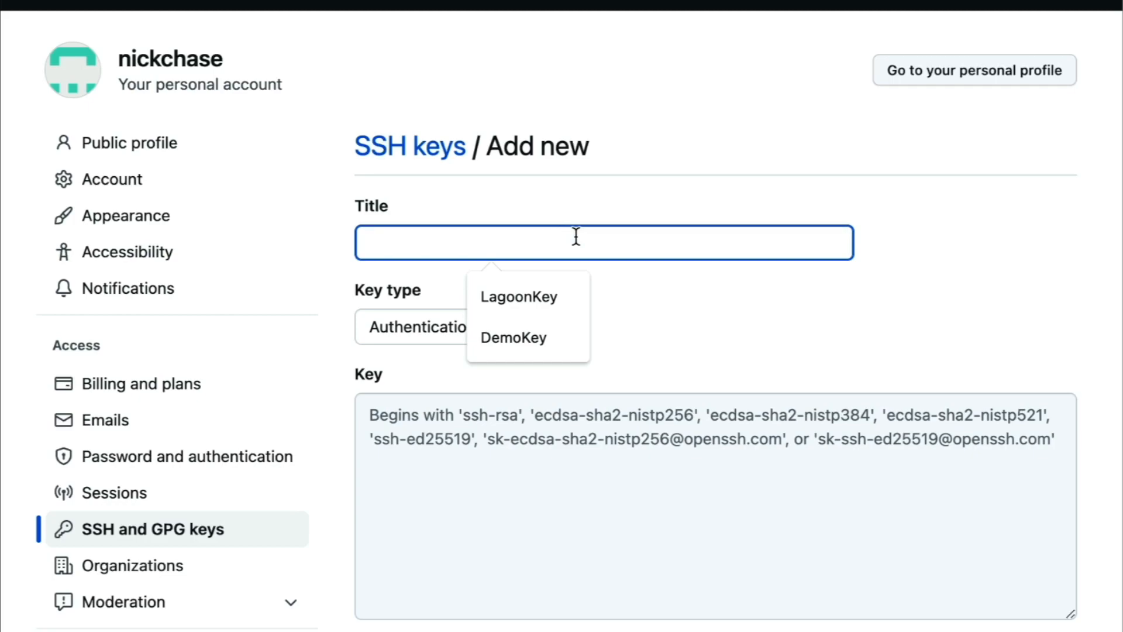
pyautogui.click(513, 337)
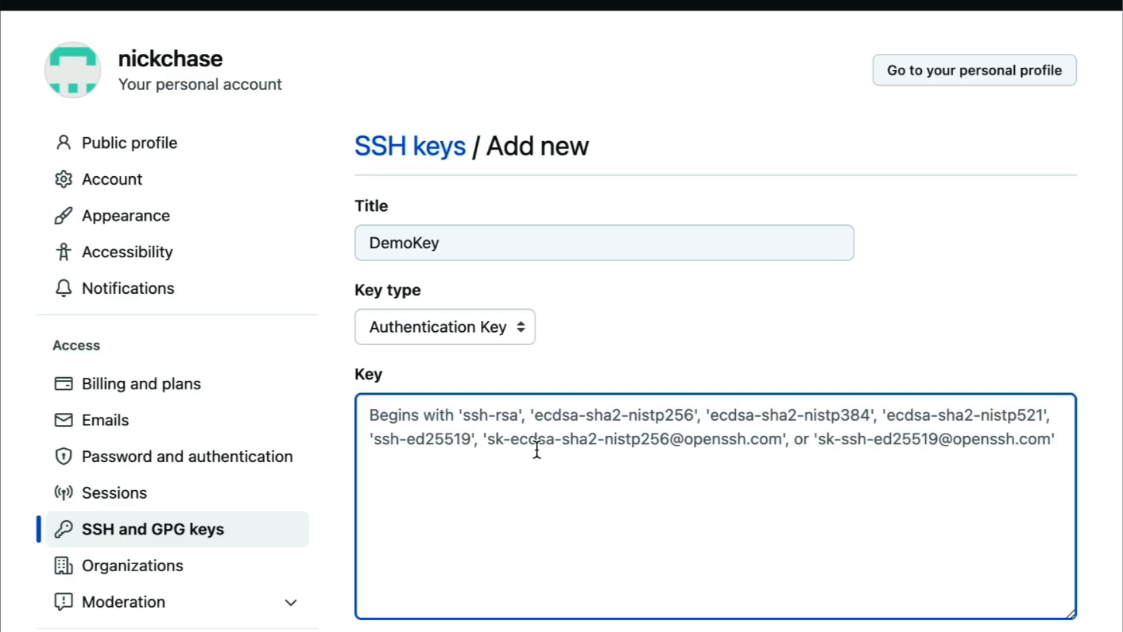
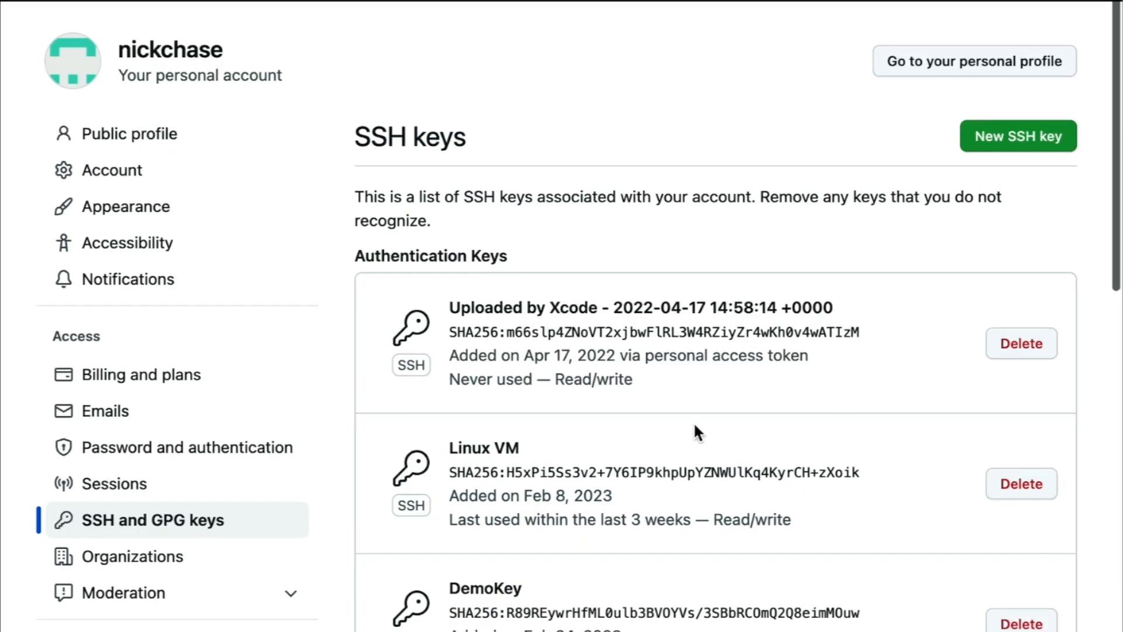
pyautogui.scroll(-3)
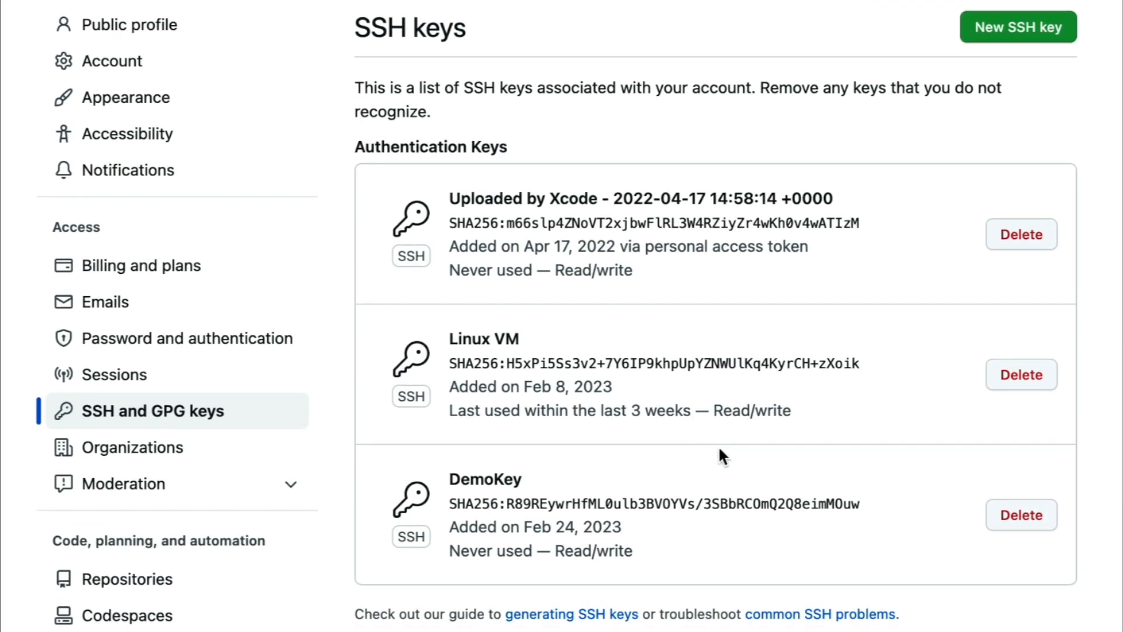
pyautogui.scroll(-3)
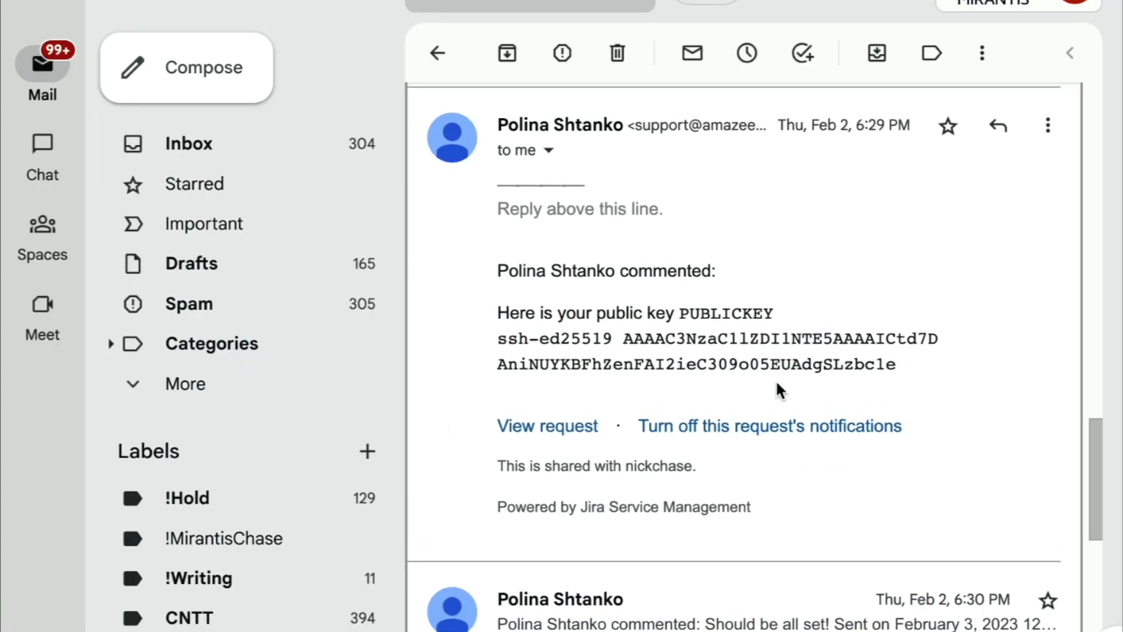
pyautogui.moveTo(681, 314)
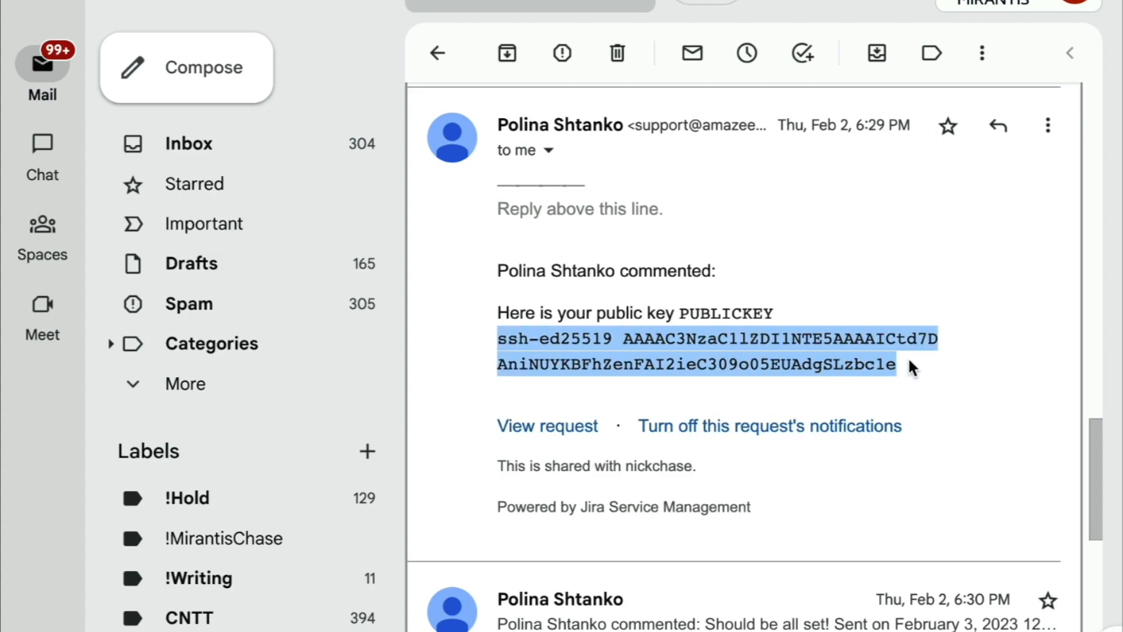
pyautogui.moveTo(775, 344)
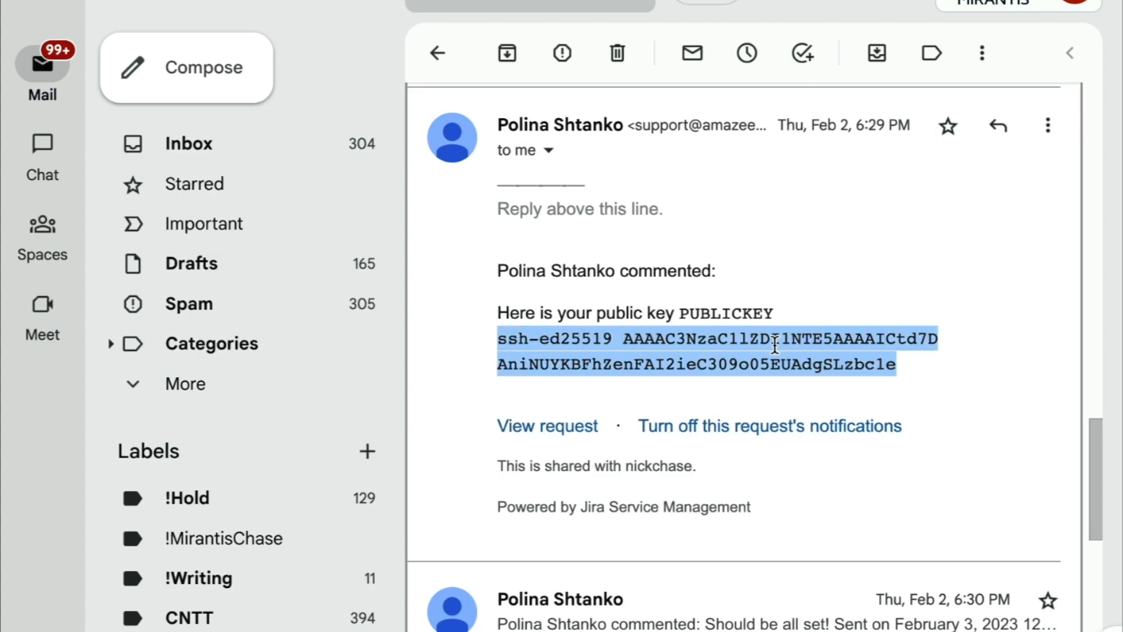
pyautogui.moveTo(813, 400)
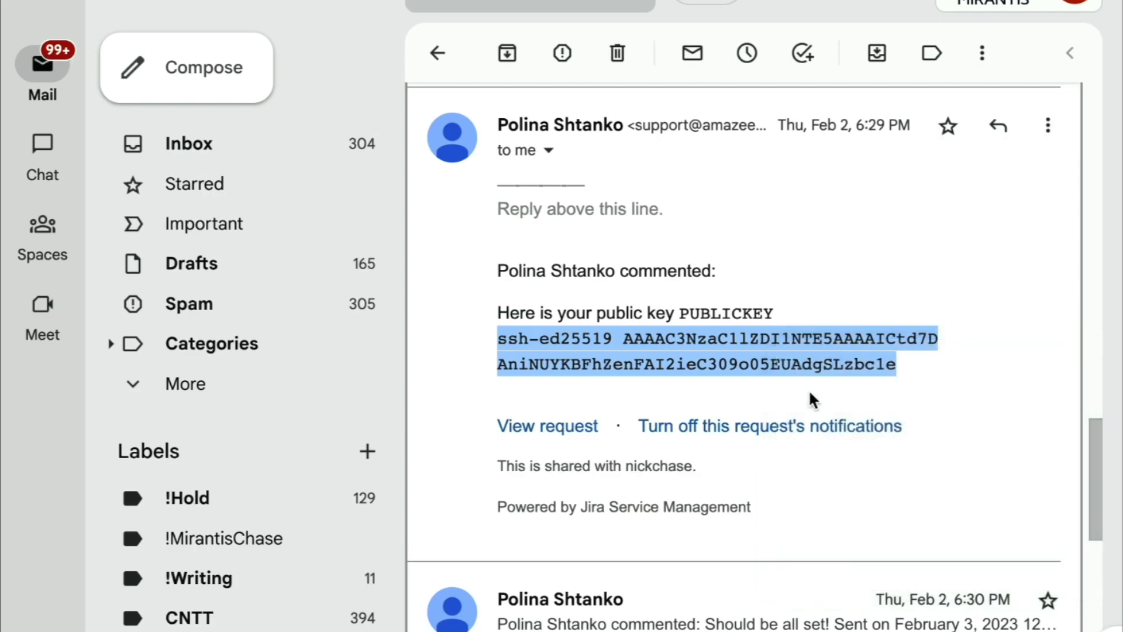
pyautogui.moveTo(812, 399)
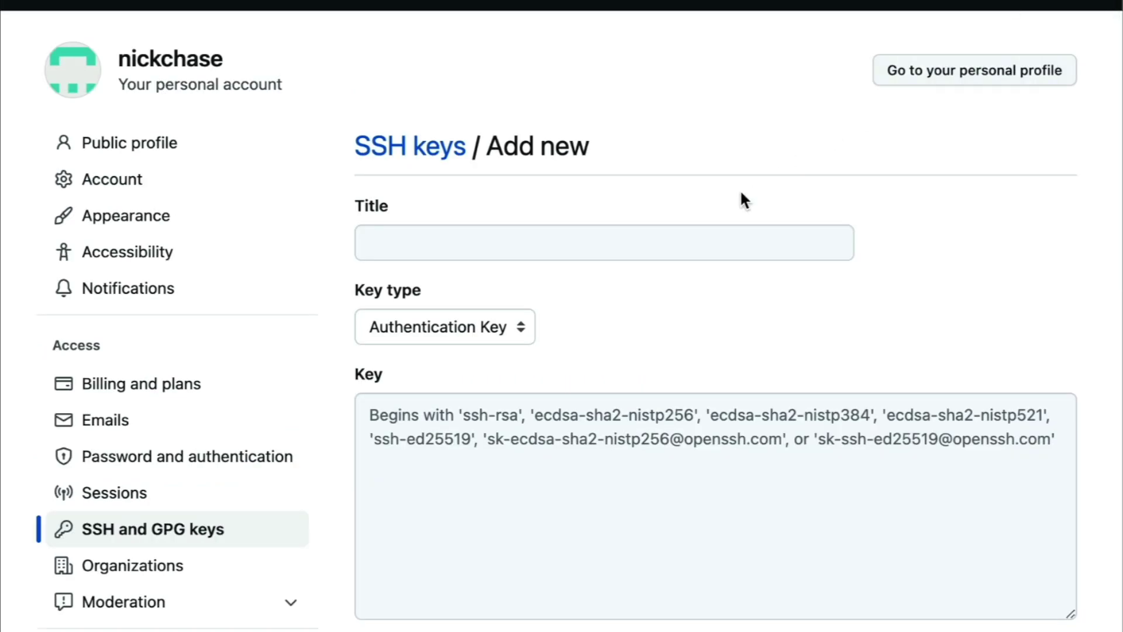
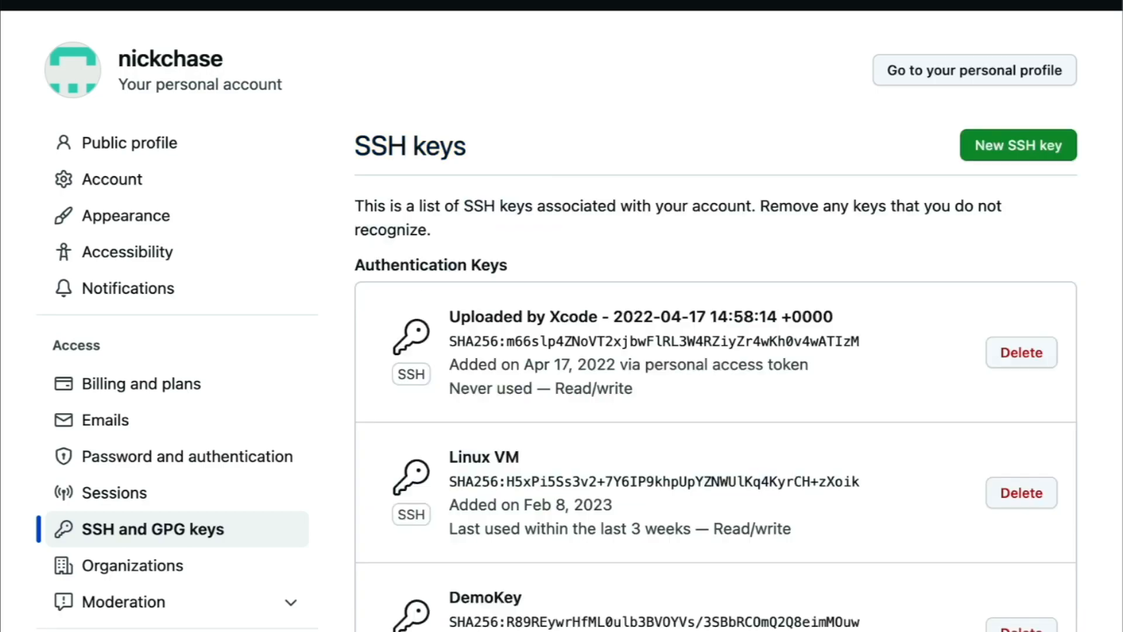
# Fill the SSH key form with title LagoonKey and the Lagoon ssh-ed25519 public key, then add it
pyautogui.scroll(-3)
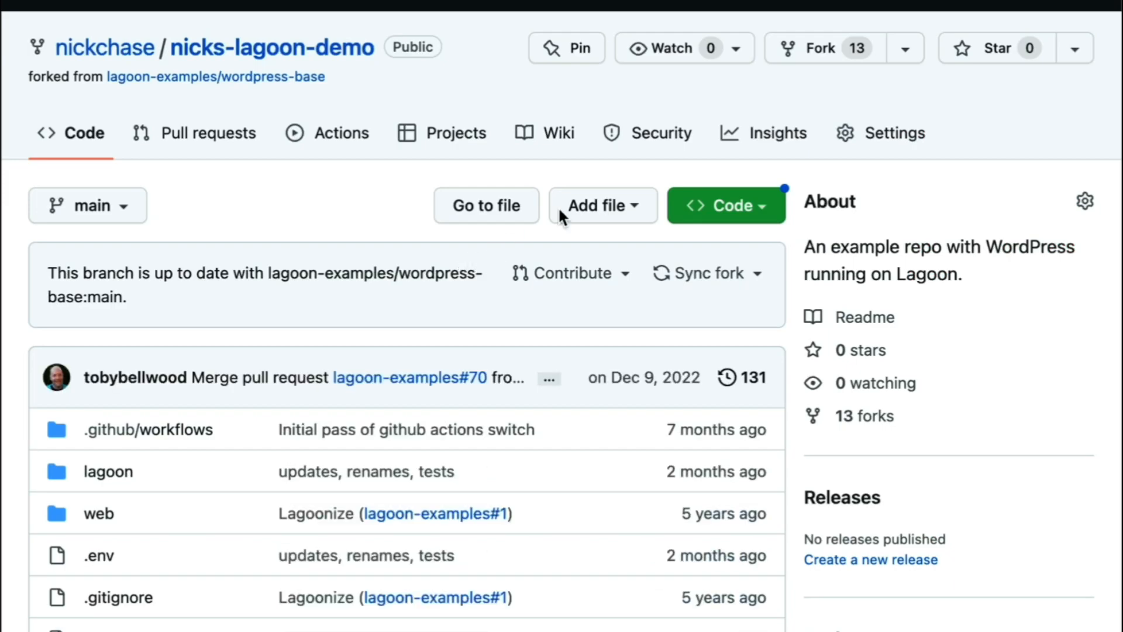
pyautogui.moveTo(895, 133)
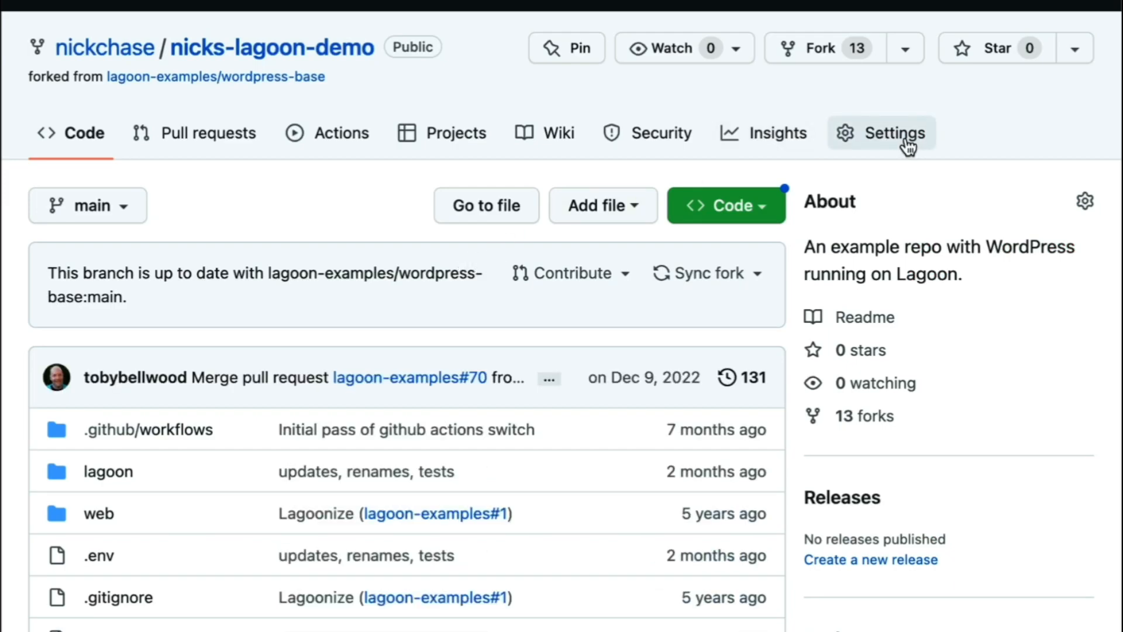
pyautogui.click(897, 132)
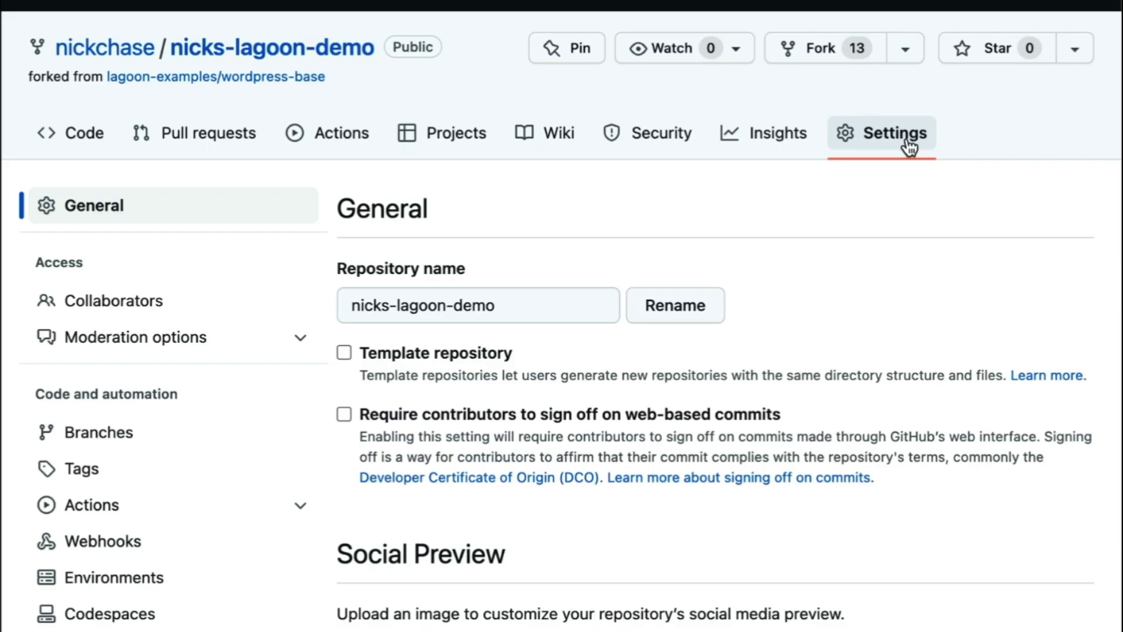
pyautogui.moveTo(887, 369)
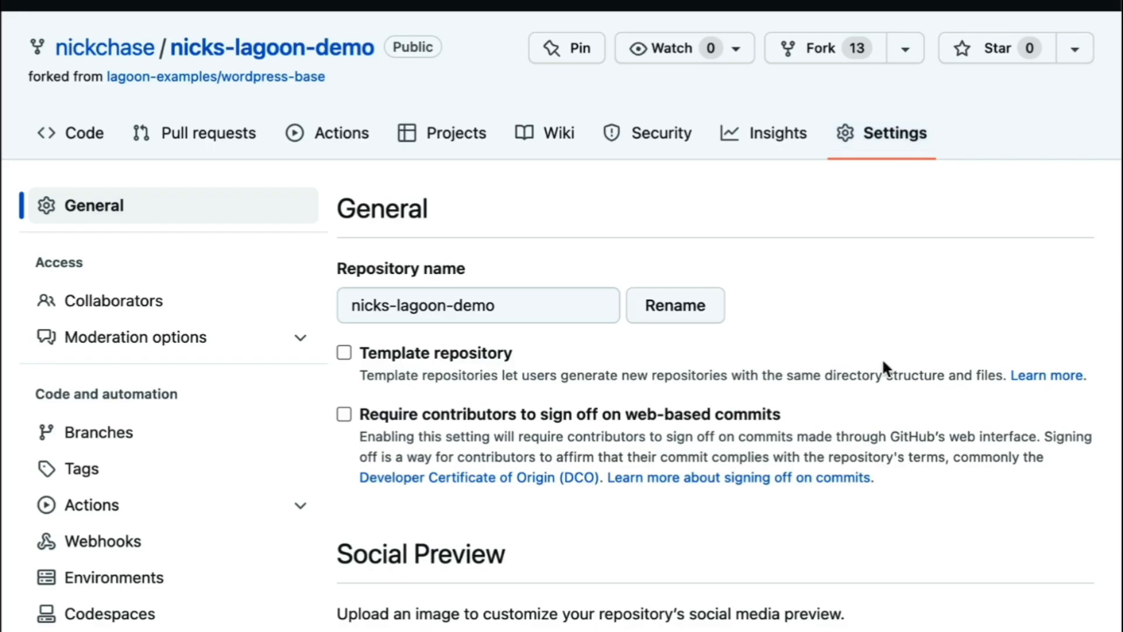
pyautogui.moveTo(898, 505)
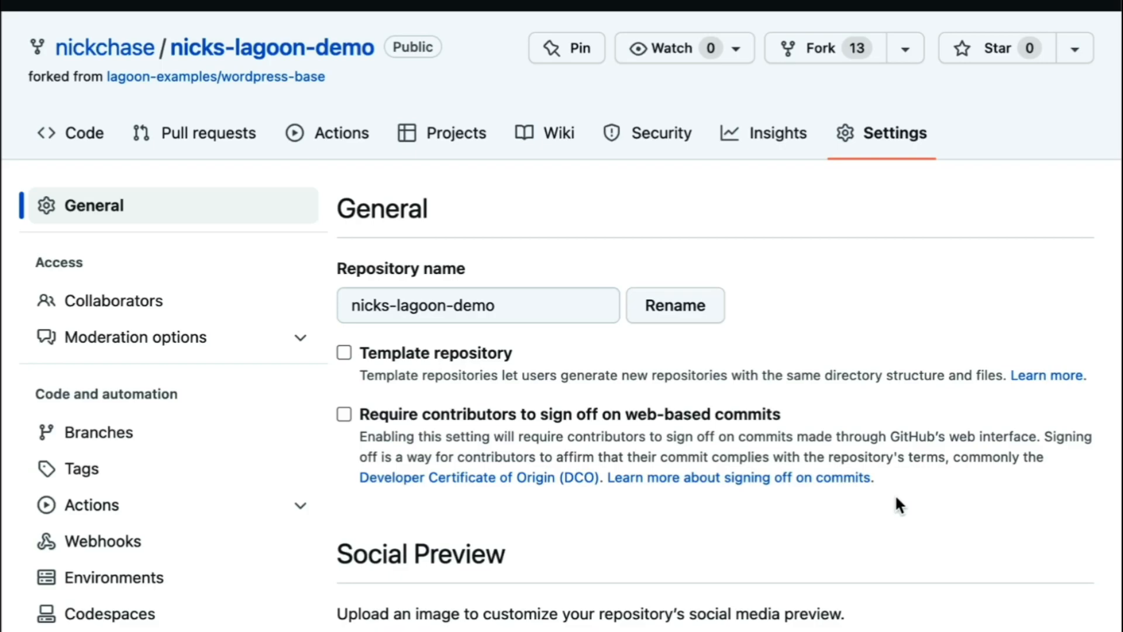
pyautogui.moveTo(103, 540)
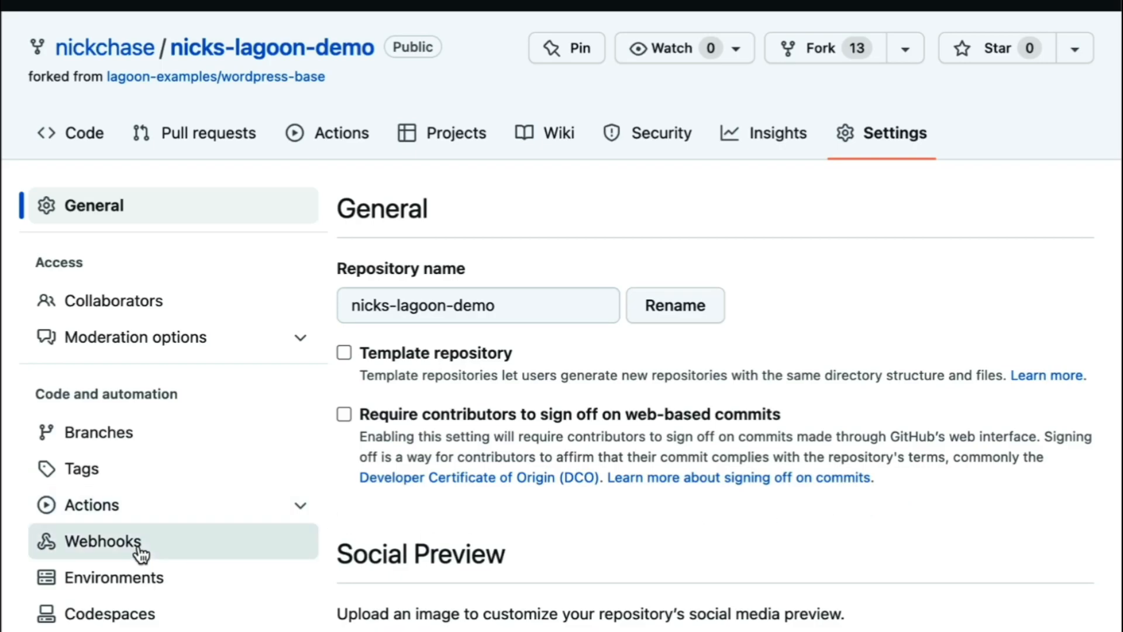
pyautogui.click(104, 540)
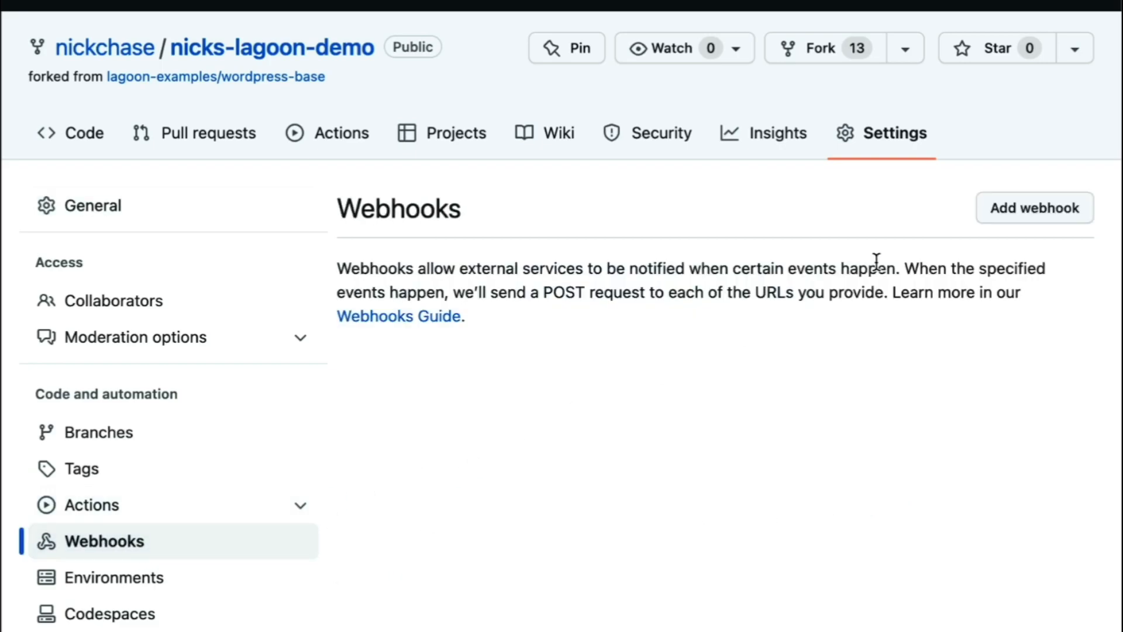
pyautogui.click(1033, 208)
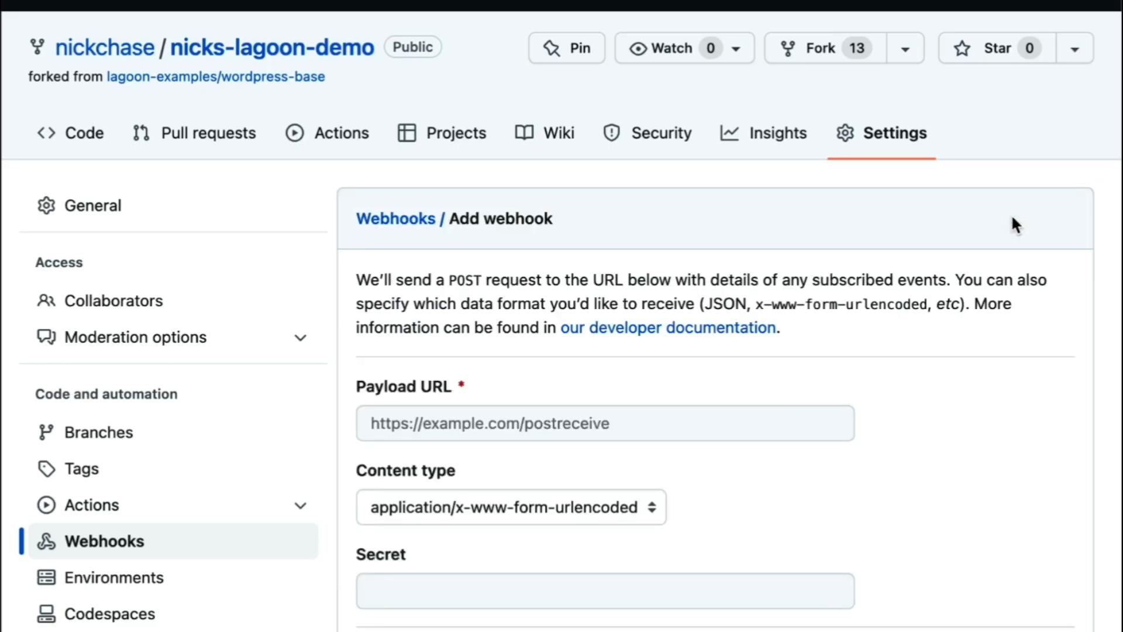
pyautogui.write('nickchase')
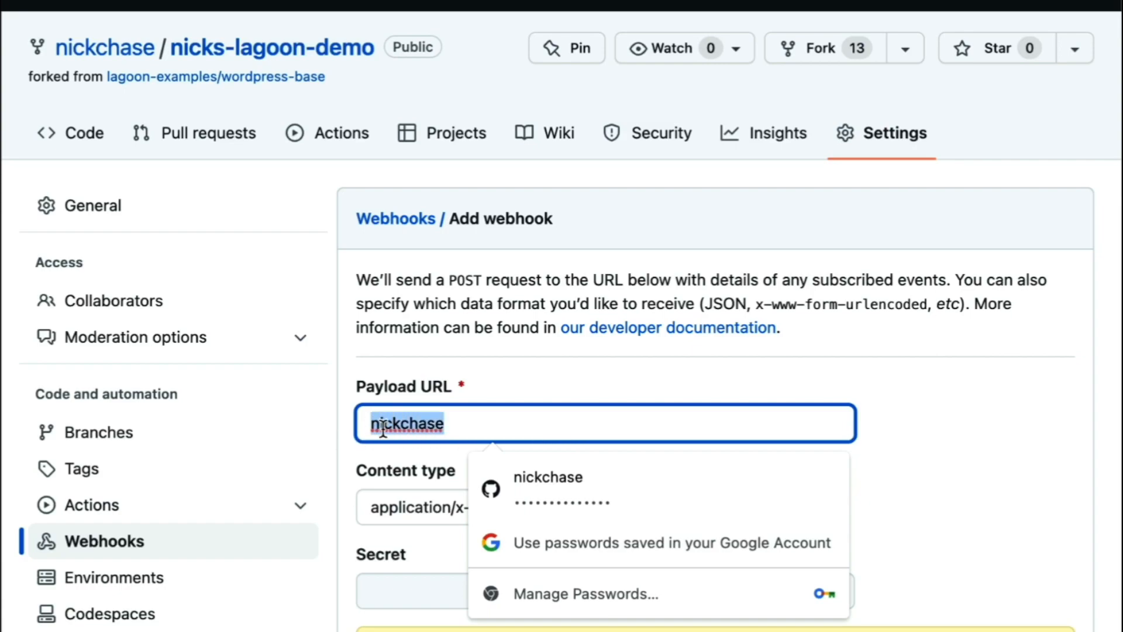
pyautogui.write('https://hooks.lagoon.amazeeio.cloud')
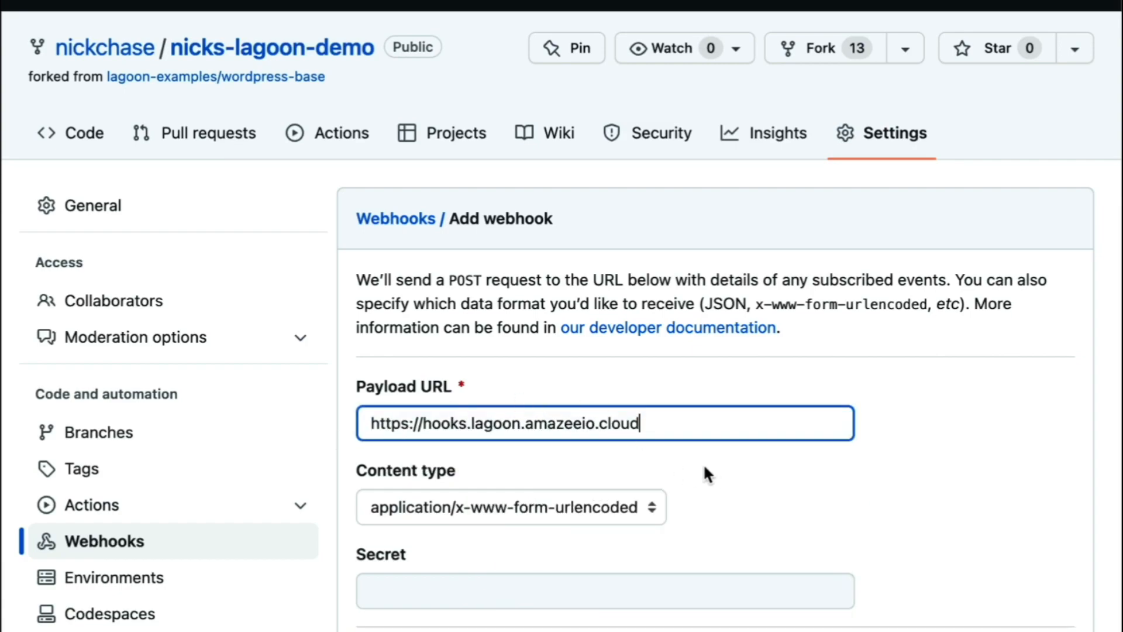
# Set content type application/json, select individual push and pull request events, and save the webhook
pyautogui.click(510, 506)
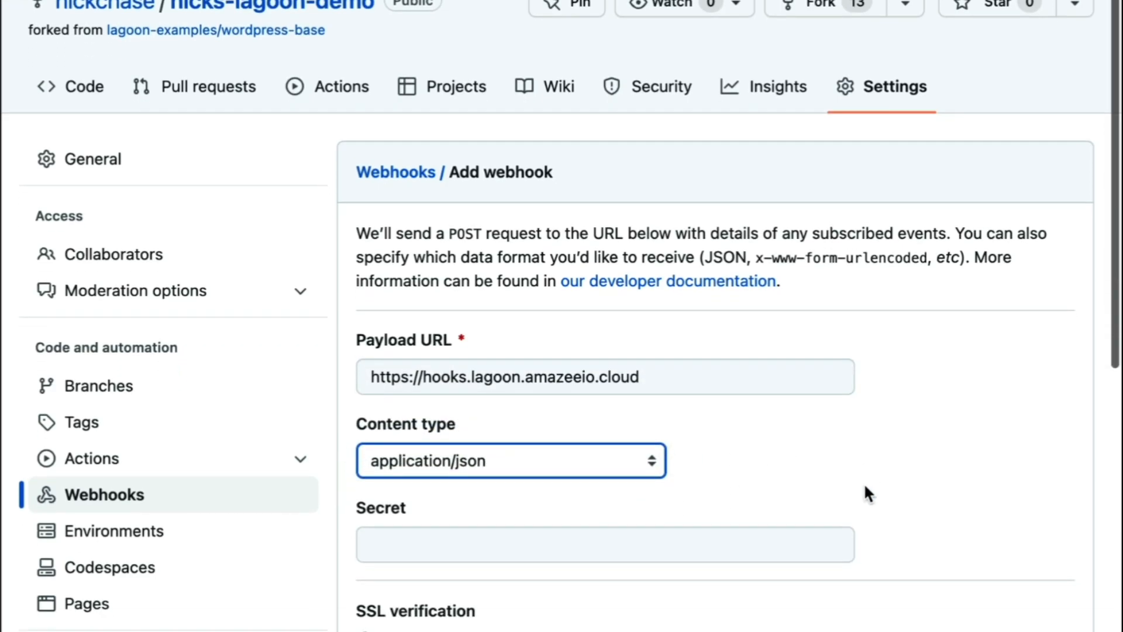
pyautogui.scroll(-3)
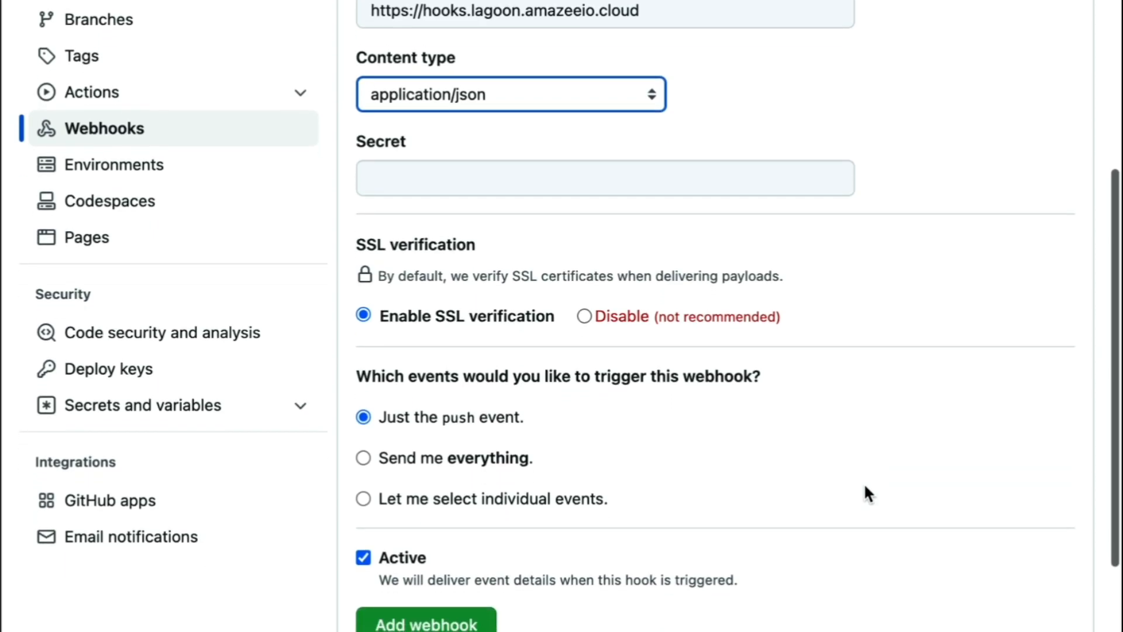
pyautogui.click(363, 498)
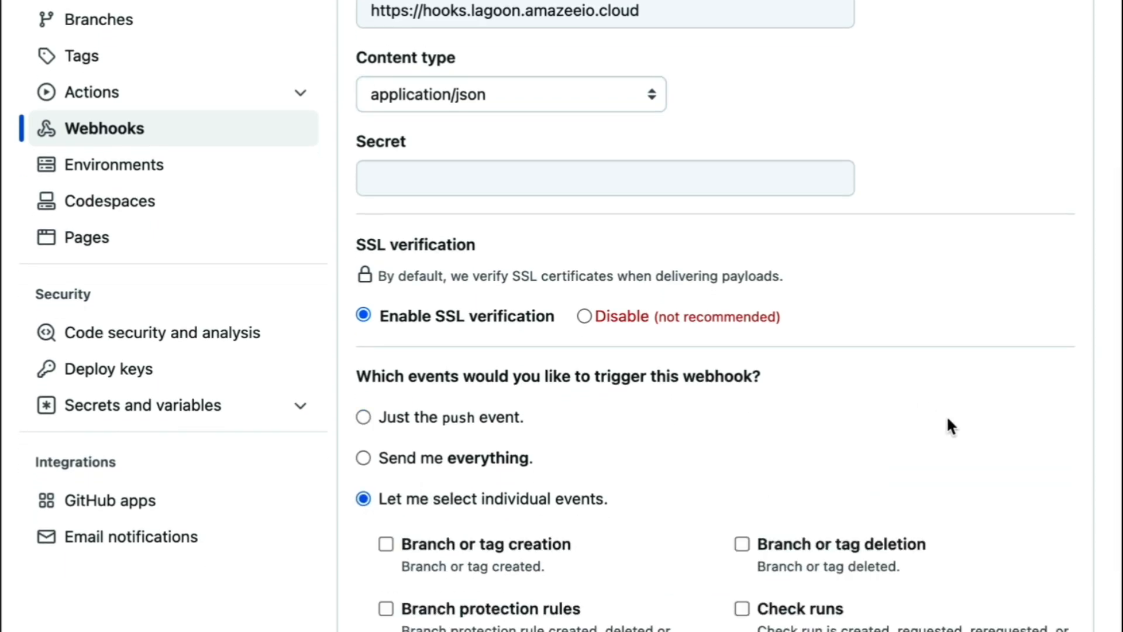
pyautogui.scroll(-3)
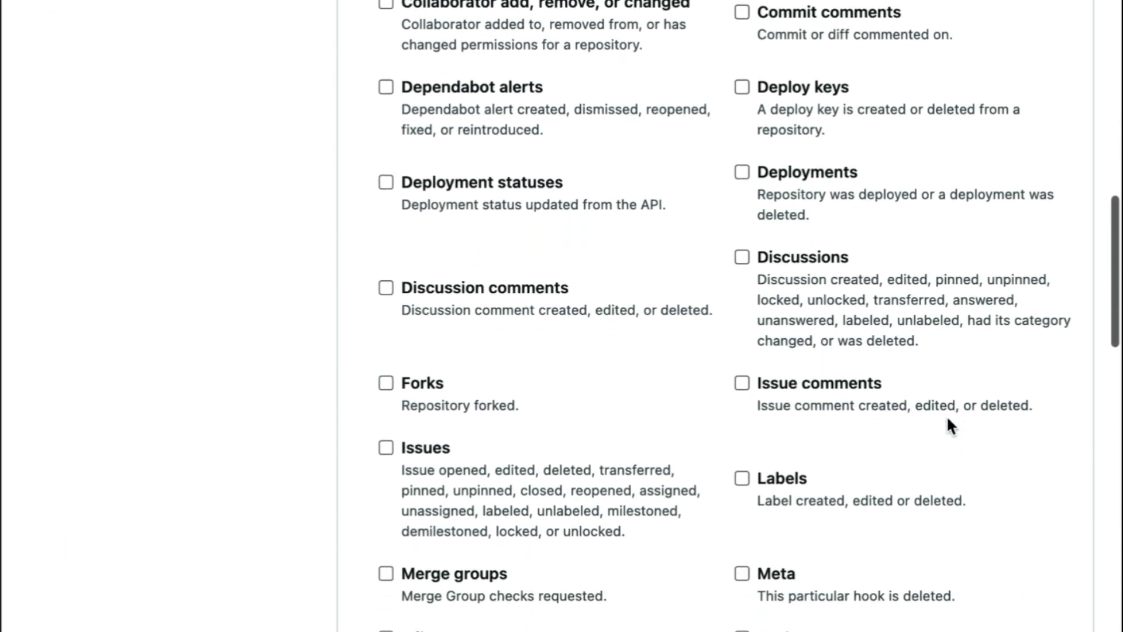
pyautogui.scroll(-3)
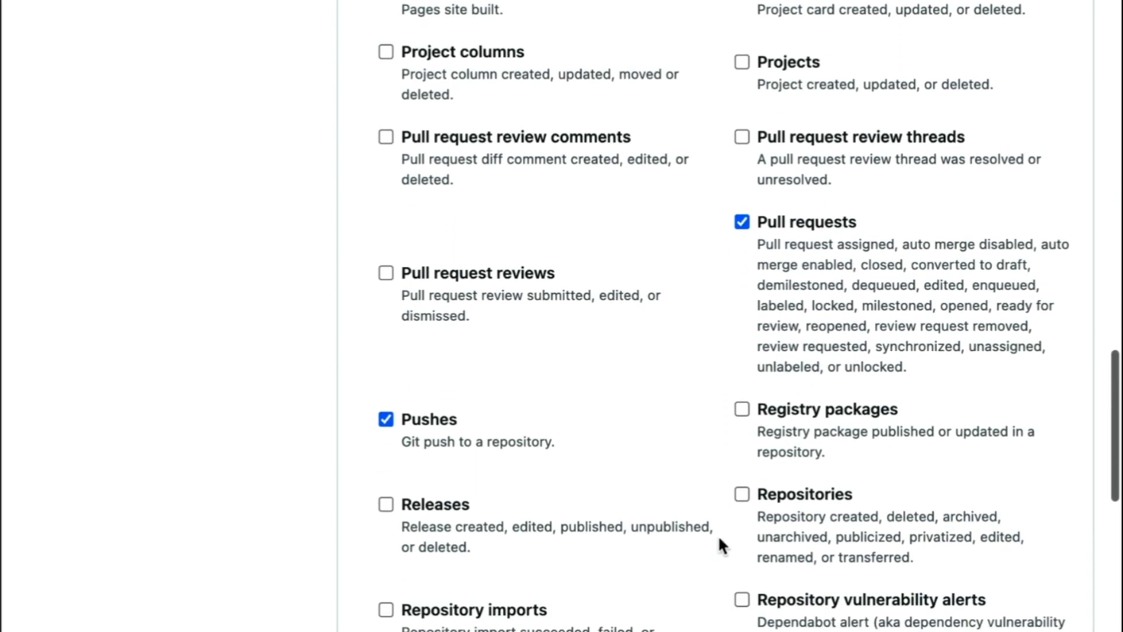
pyautogui.scroll(-3)
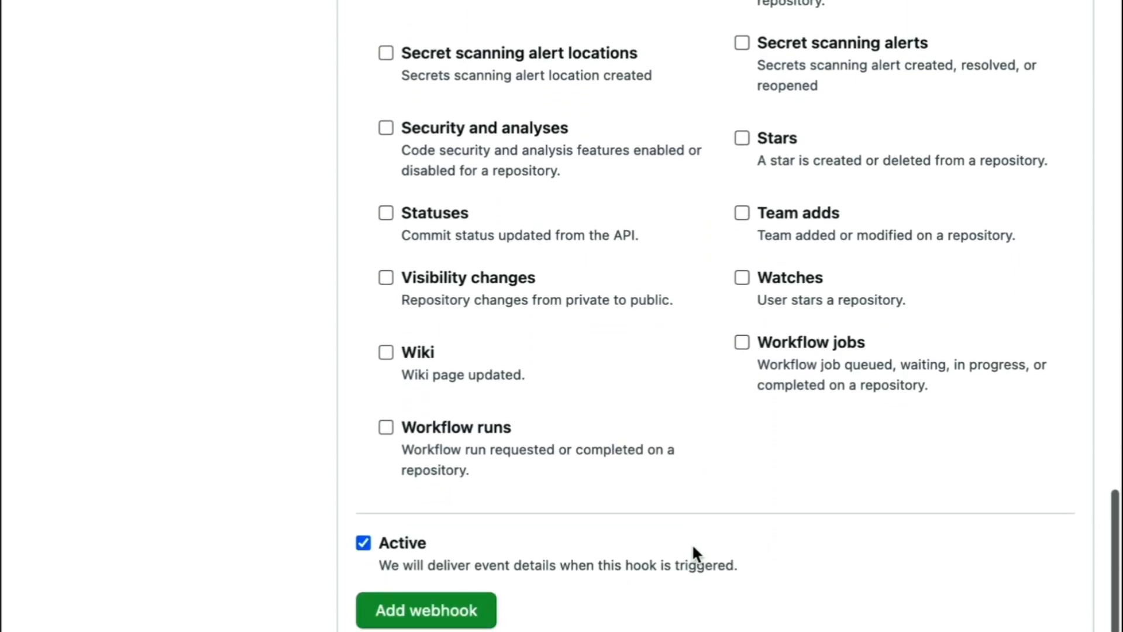
pyautogui.click(426, 609)
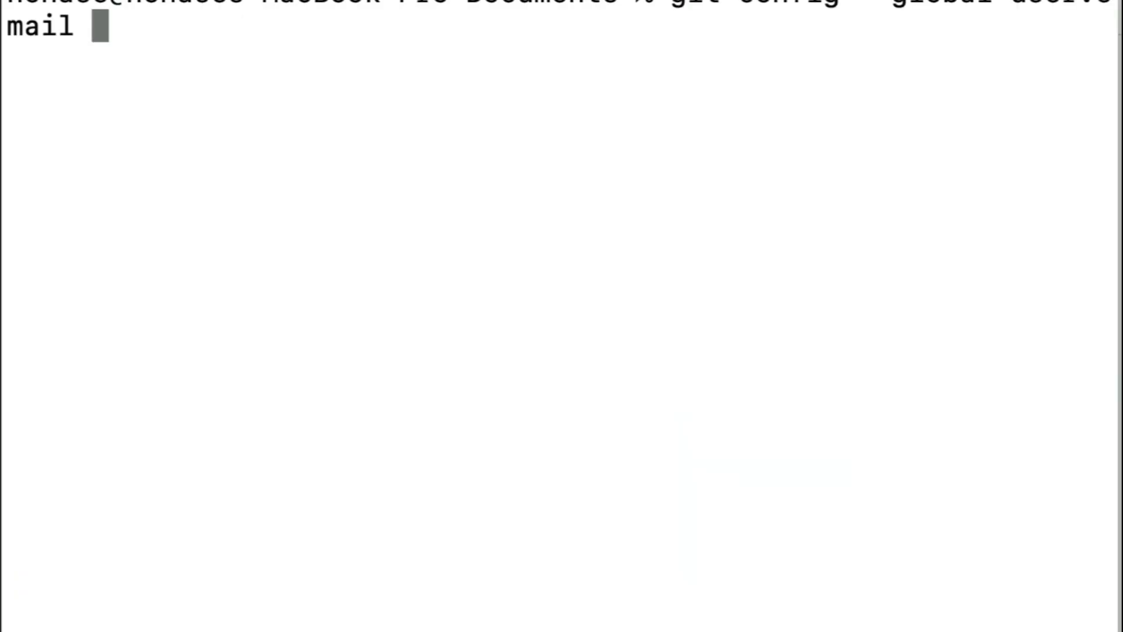
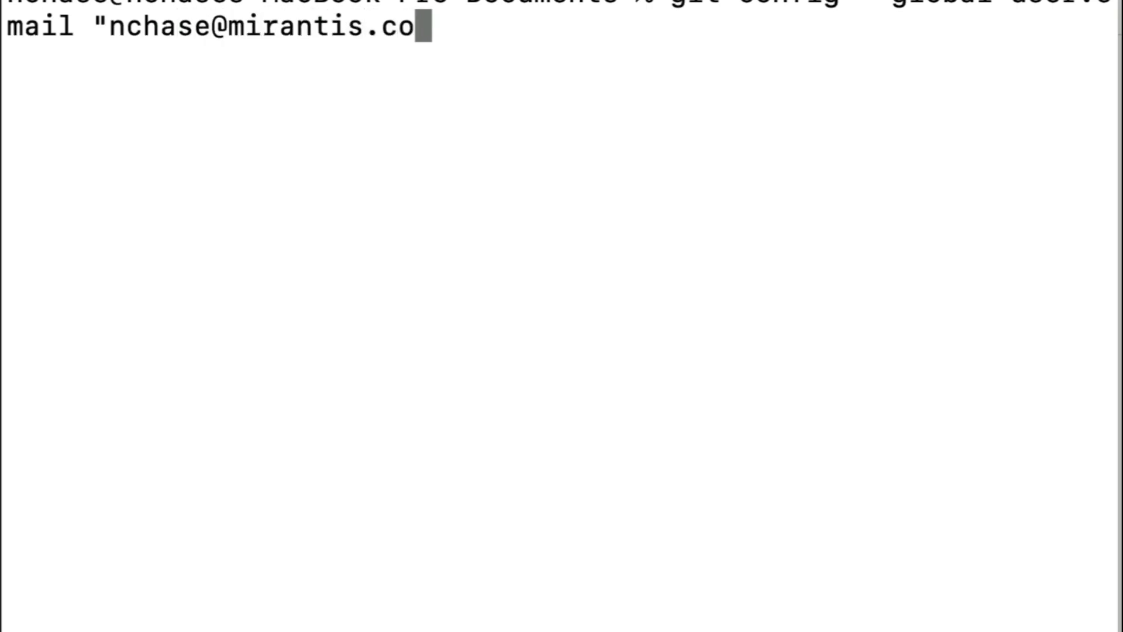
pyautogui.press('Return')
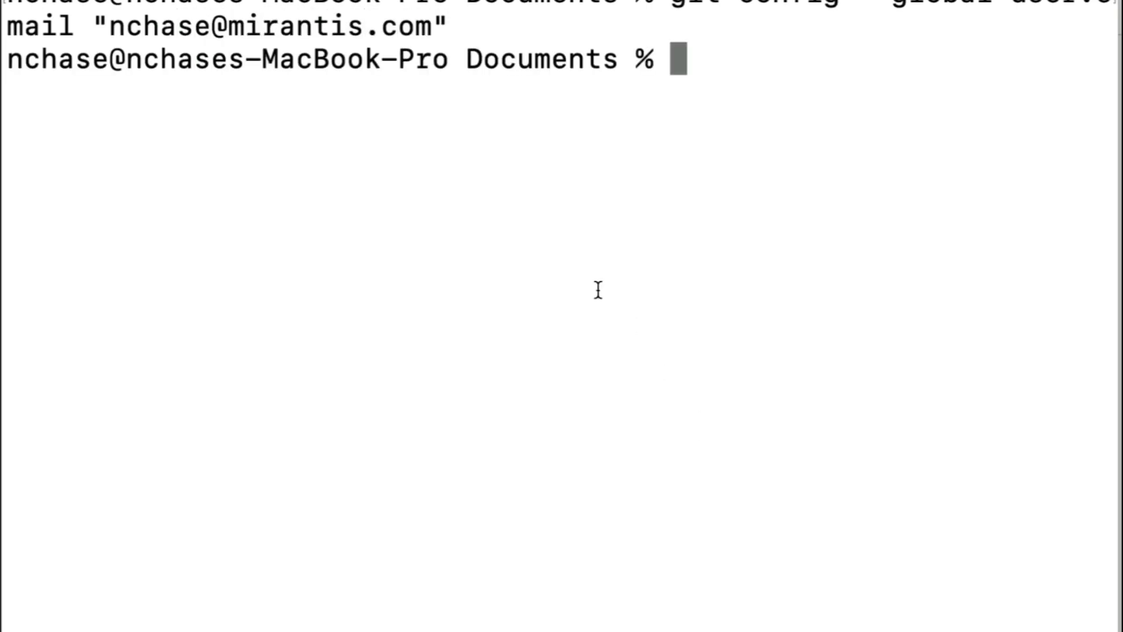
pyautogui.write('git config --global user.name')
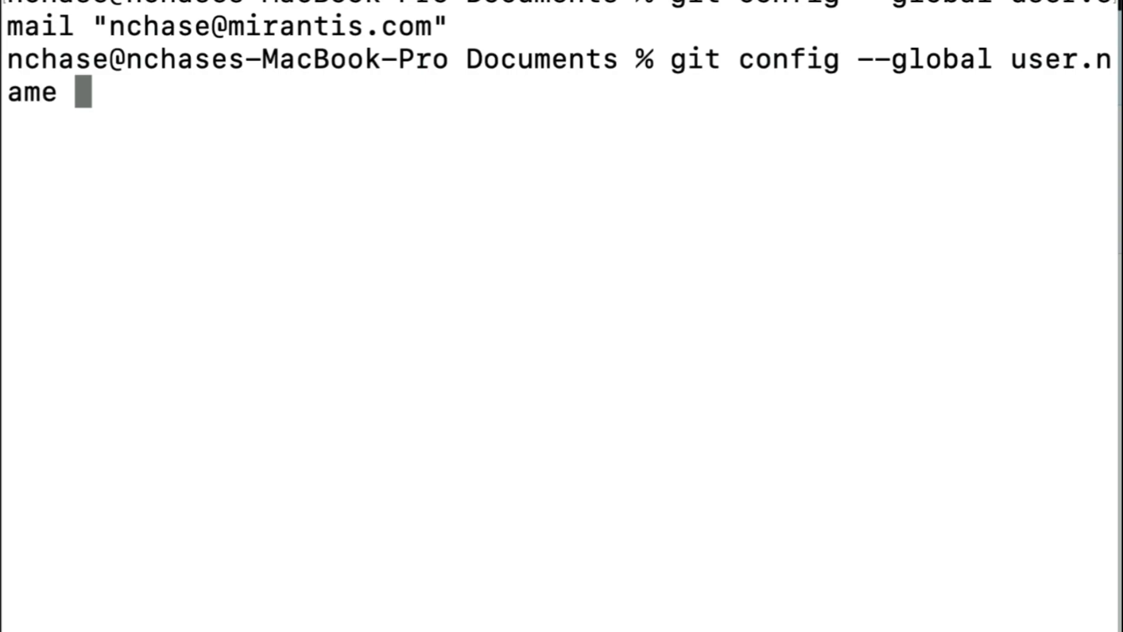
pyautogui.press('Return')
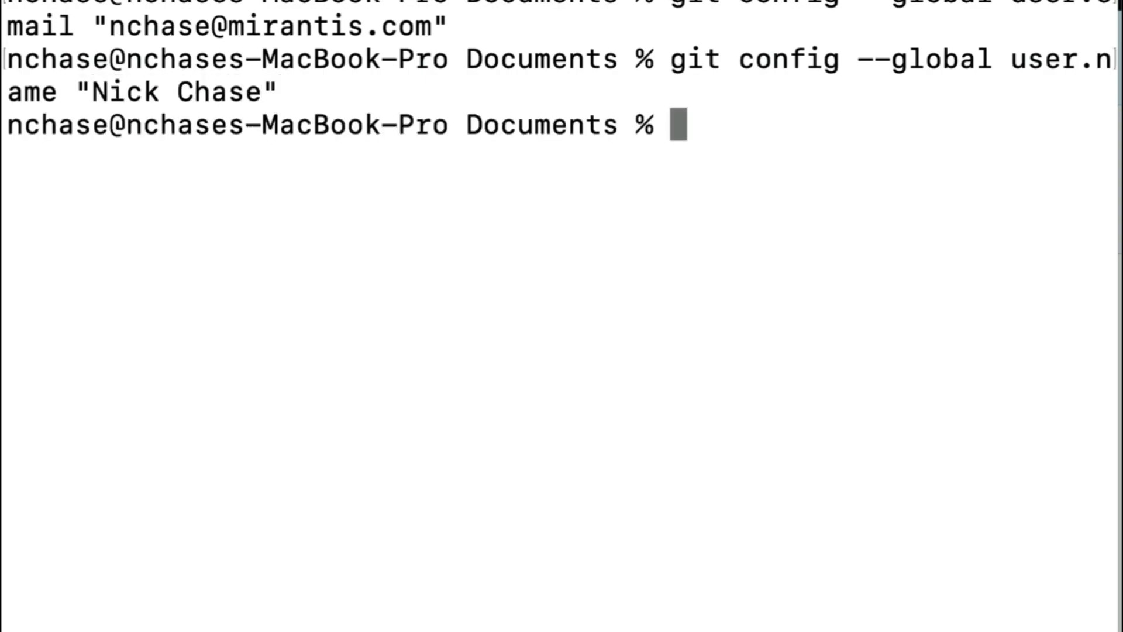
pyautogui.press('Return')
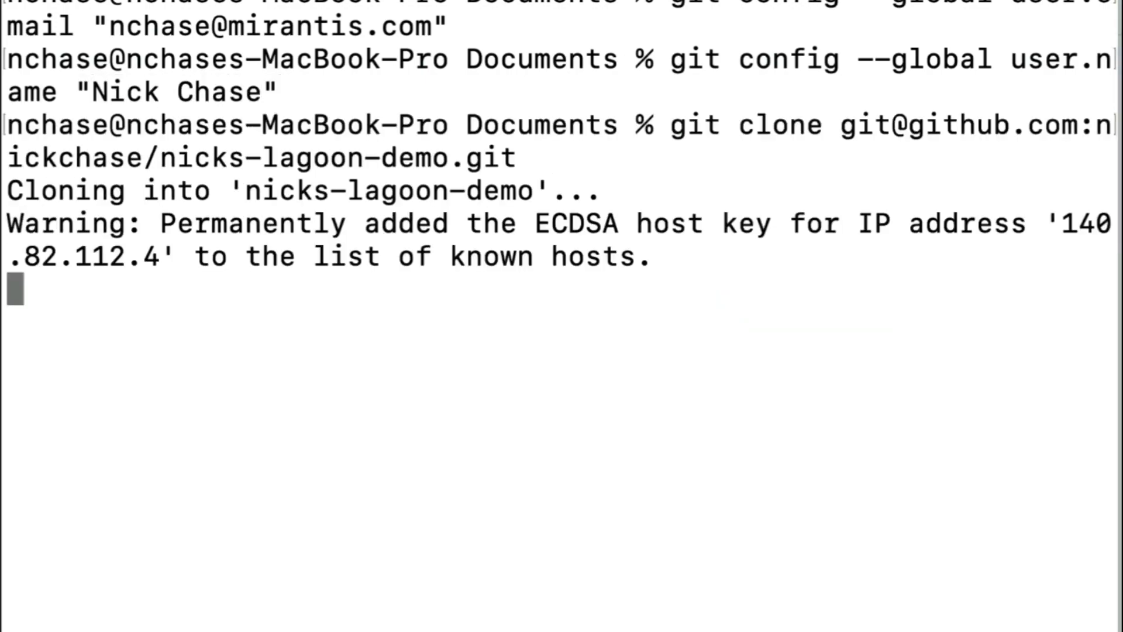
pyautogui.write('cd')
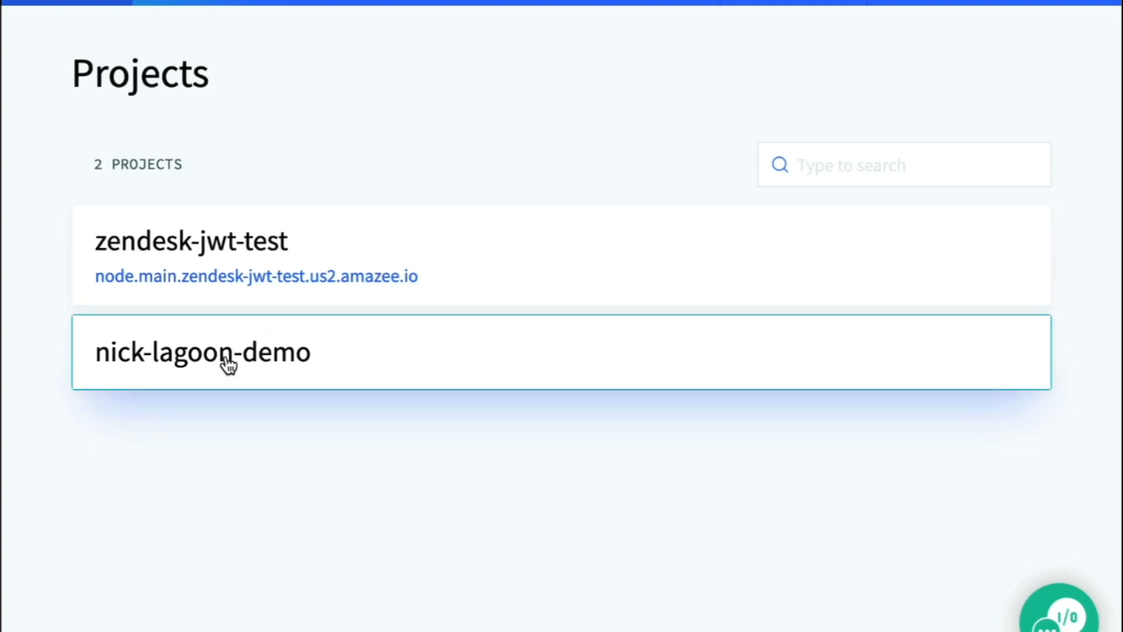
# Select the nick-lagoon-demo entry in the Projects list
pyautogui.click(203, 352)
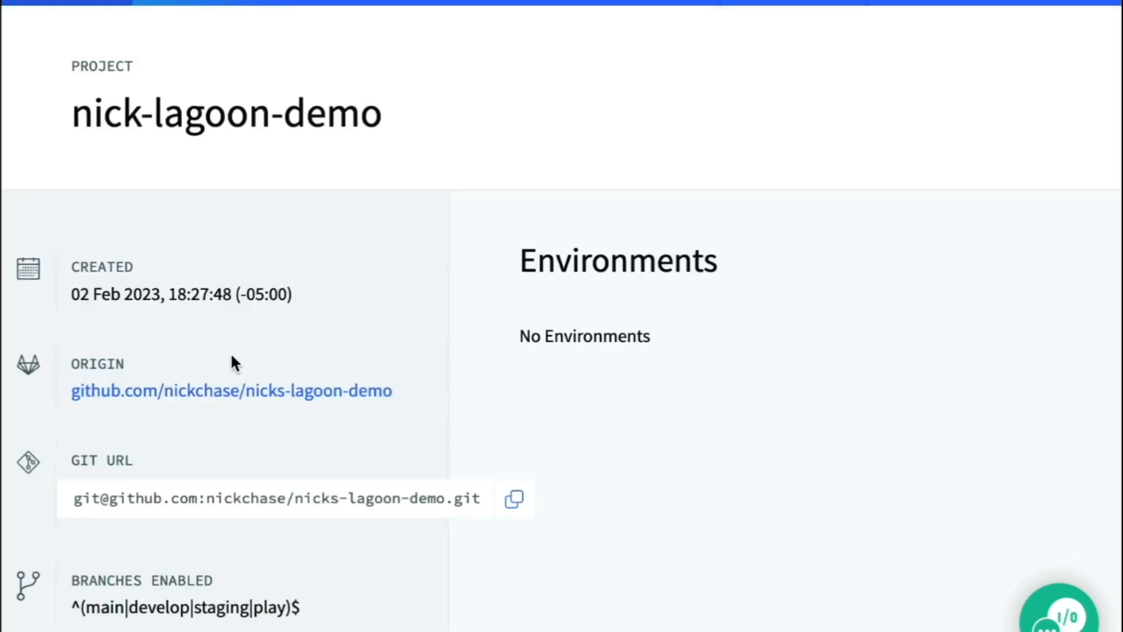
pyautogui.moveTo(635, 359)
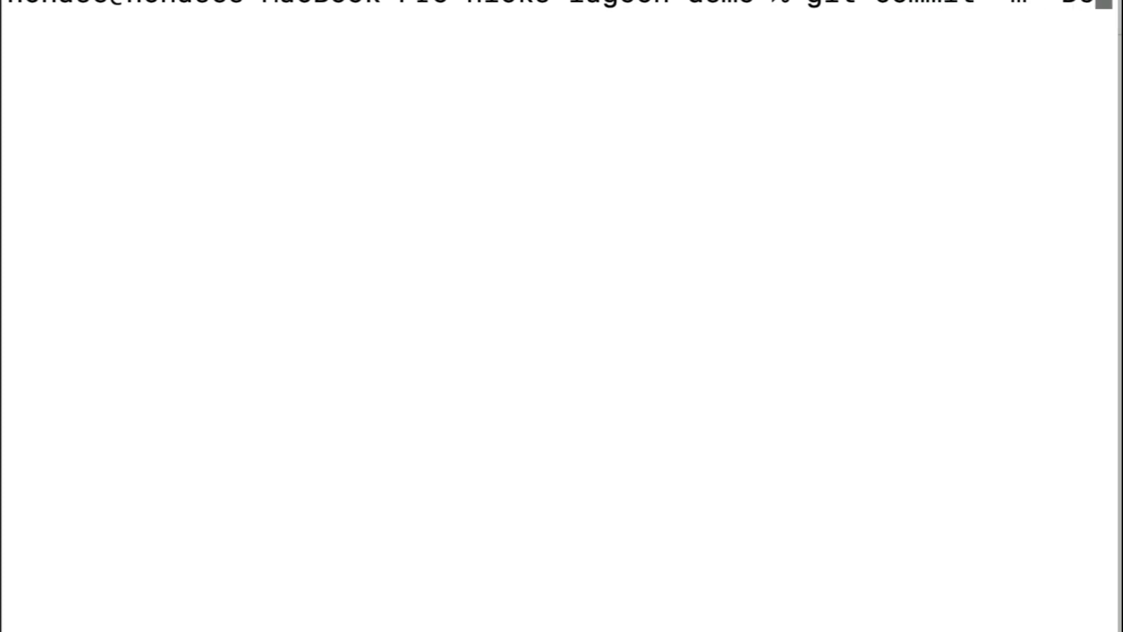
# Run git commit -m "Done" --allow-empty in the cloned repo
pyautogui.write('e" --')
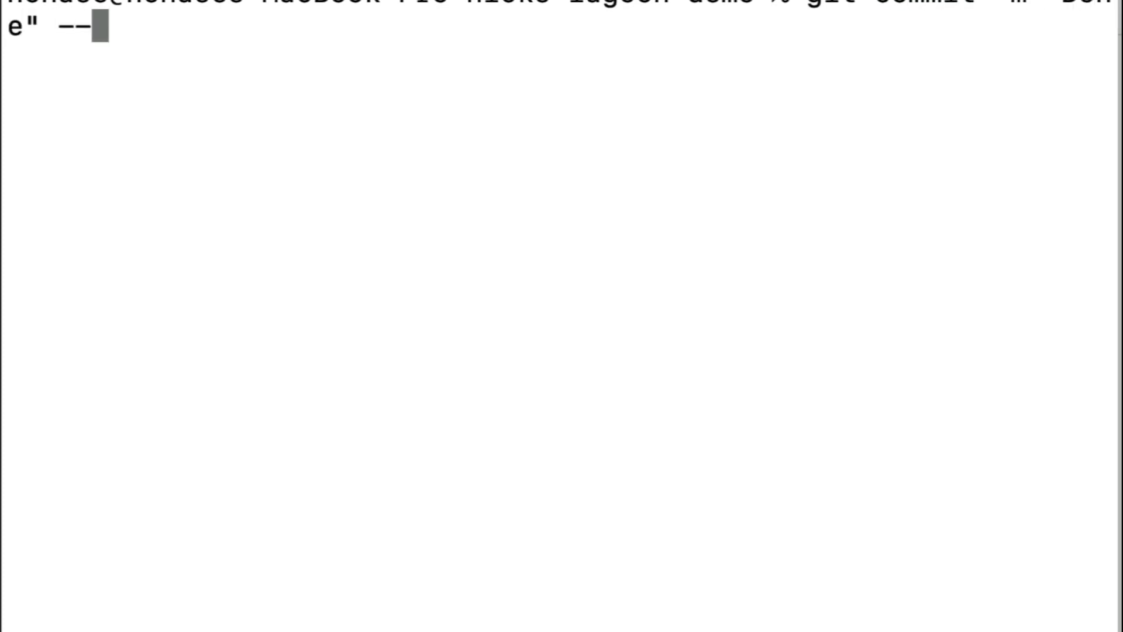
pyautogui.press('Return')
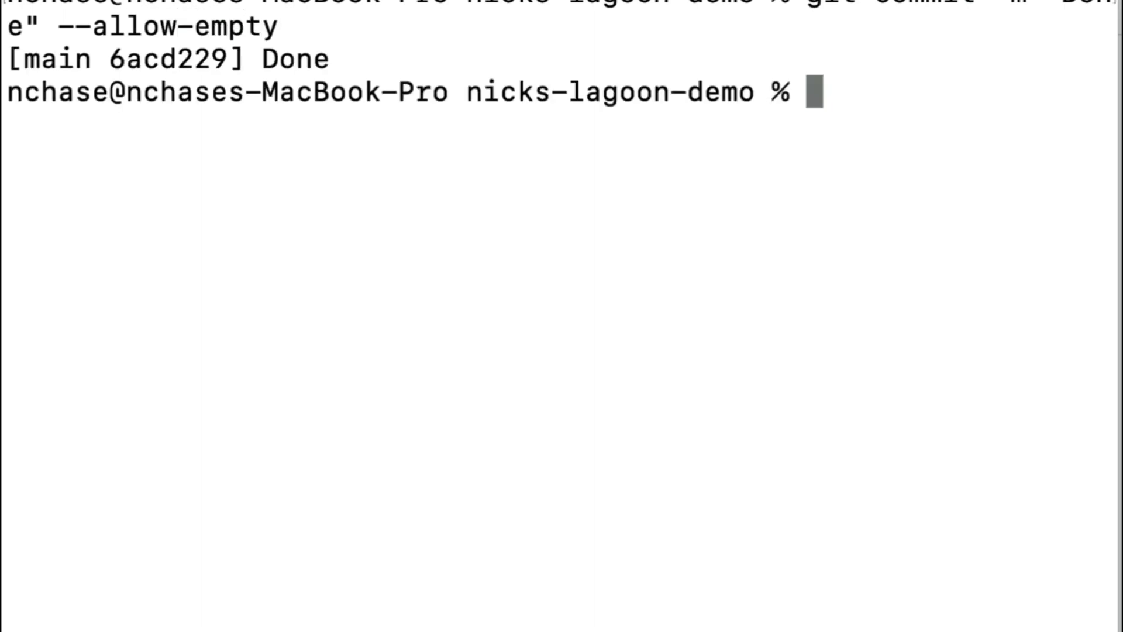
pyautogui.write('g')
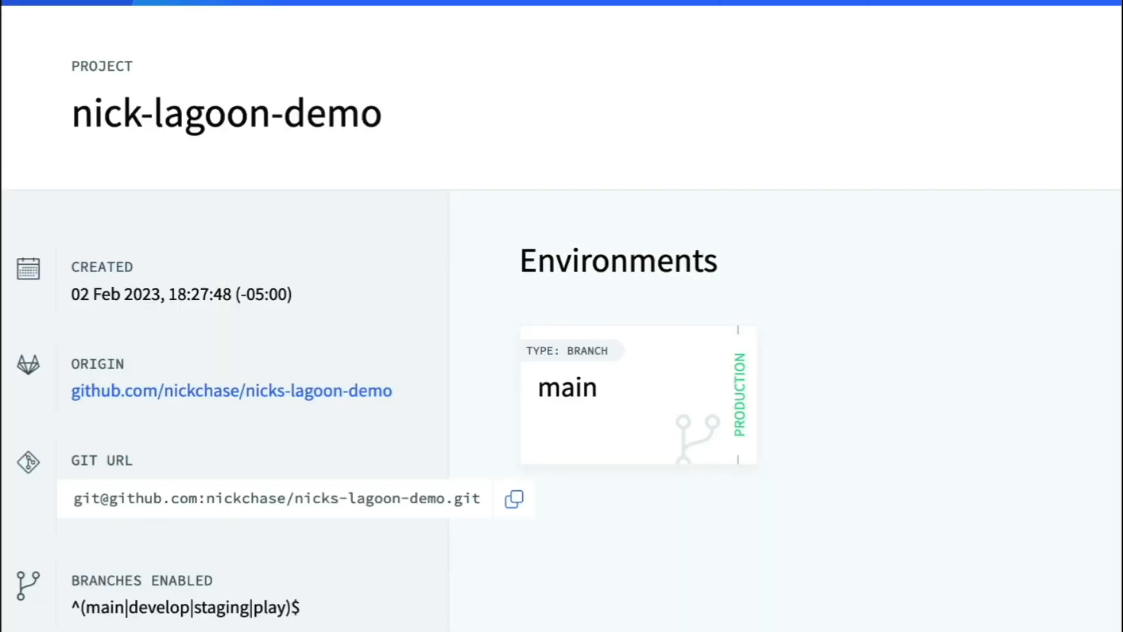
pyautogui.moveTo(597, 112)
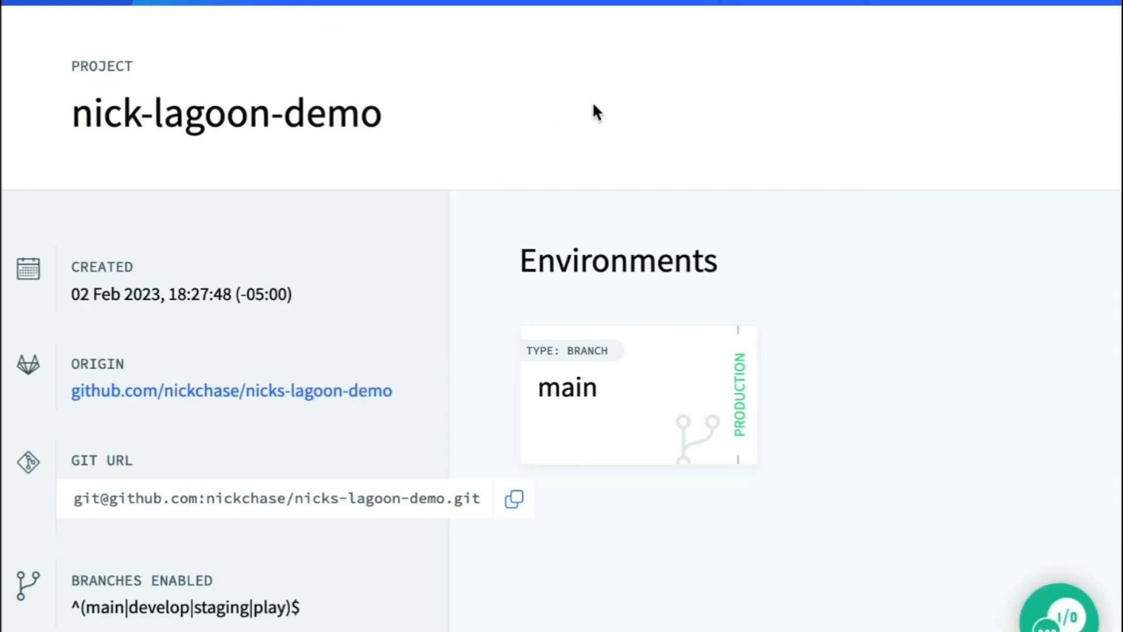
pyautogui.moveTo(609, 119)
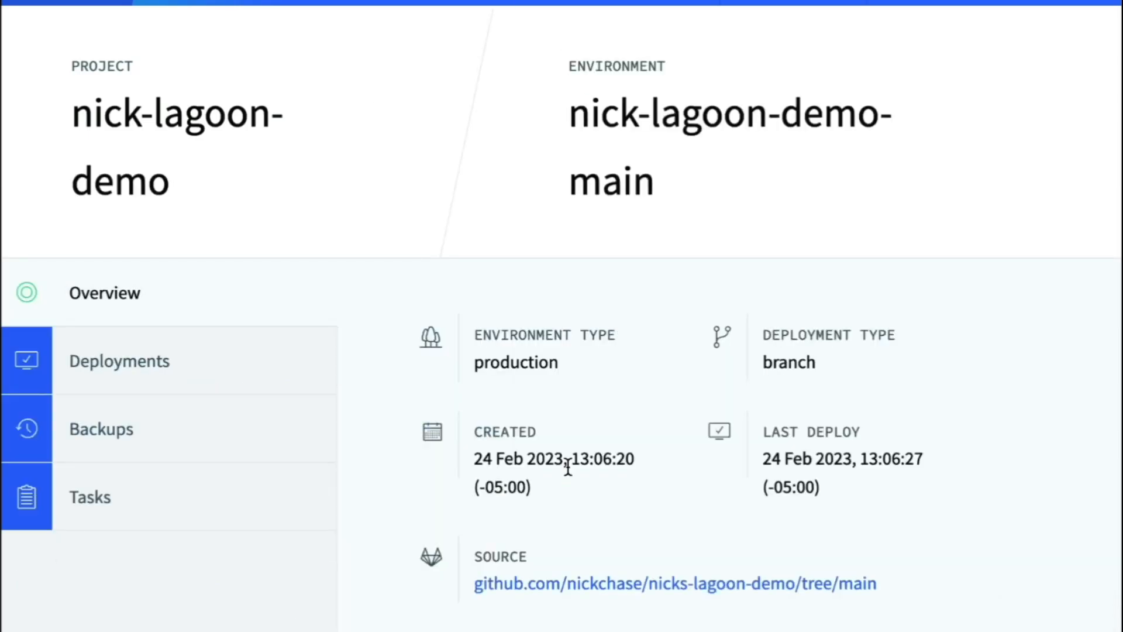
# Scroll the main environment Overview down to the Last Deploy time and nginx/varnish routes
pyautogui.scroll(-3)
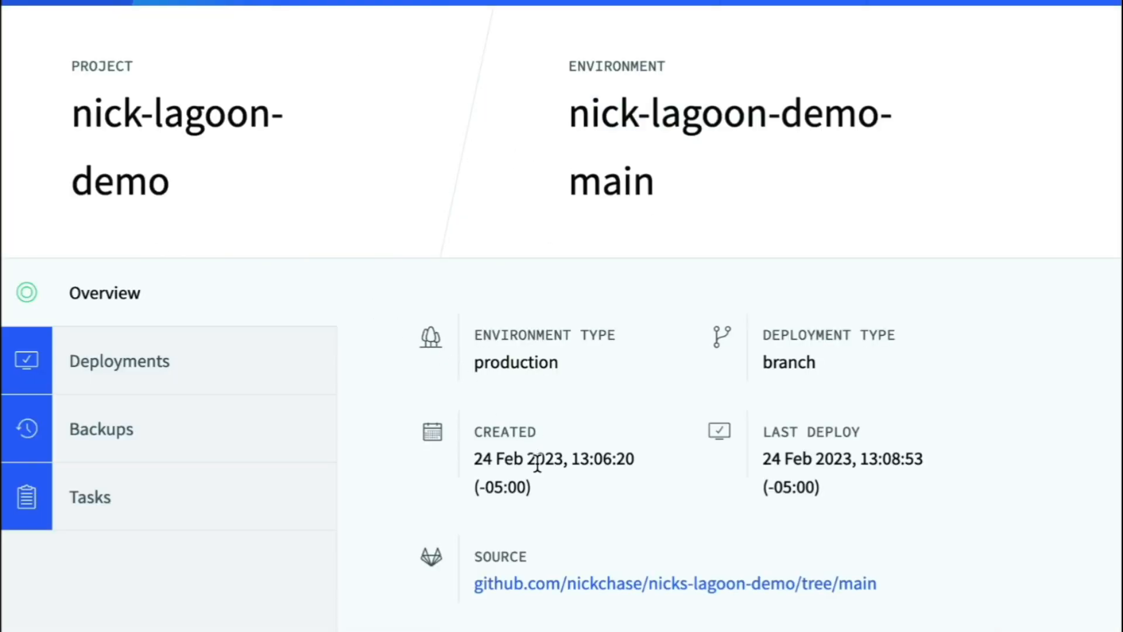
pyautogui.scroll(-3)
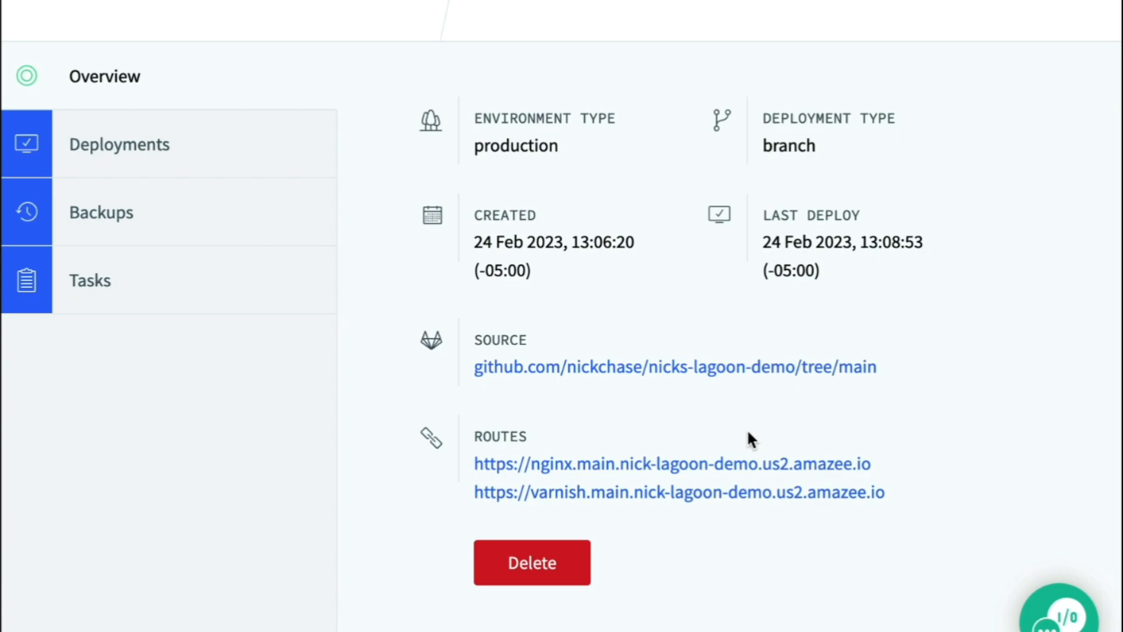
# Visit the live WordPress site via a route URL and browse the Mindblown blog's Hello world! post
pyautogui.click(672, 463)
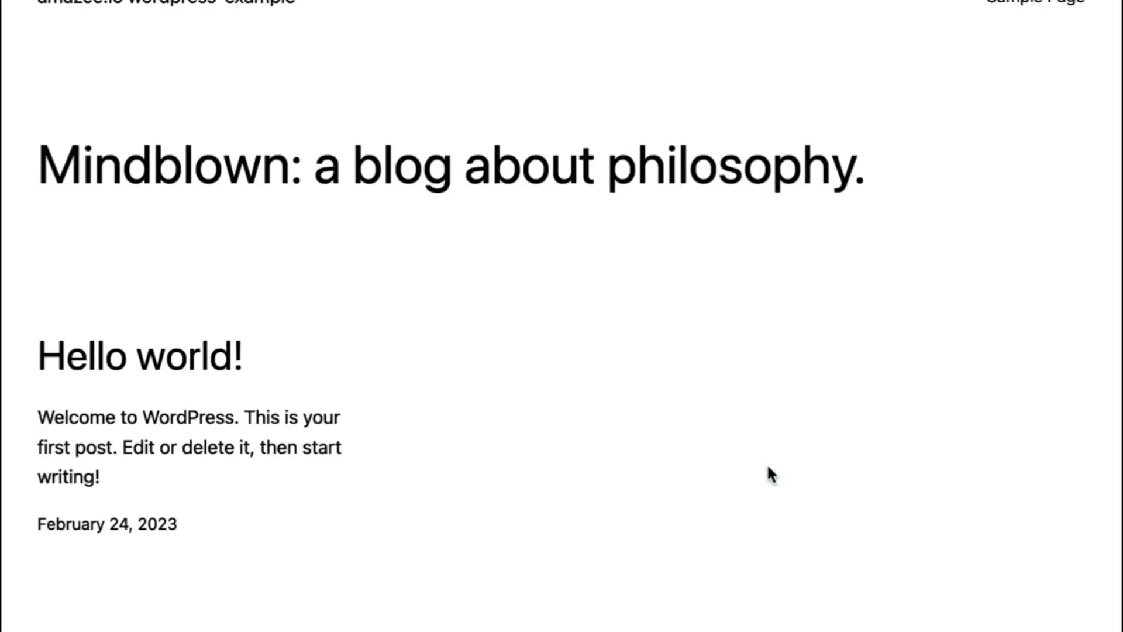
pyautogui.moveTo(770, 462)
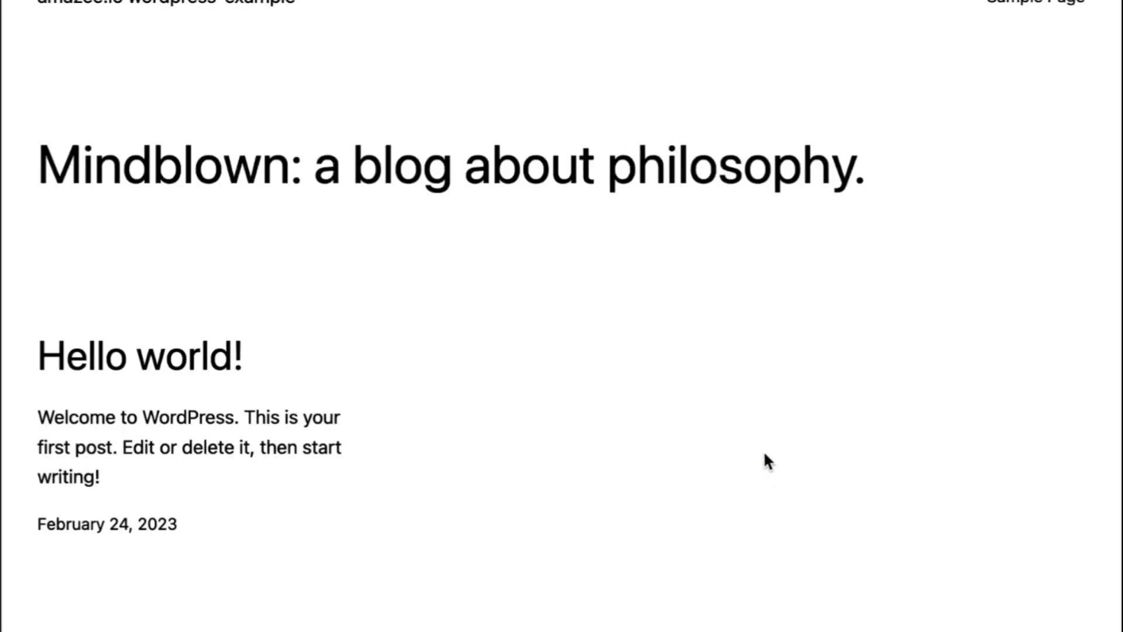
pyautogui.scroll(-3)
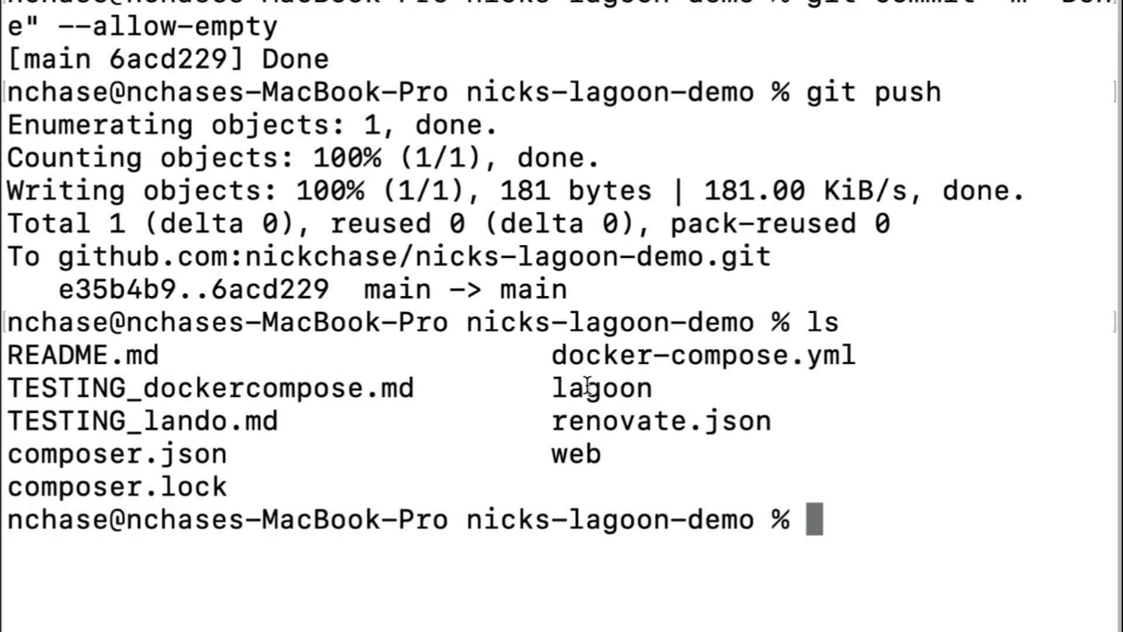
# Enter 'cd web' in Terminal after listing the cloned repository's files
pyautogui.write('cd web')
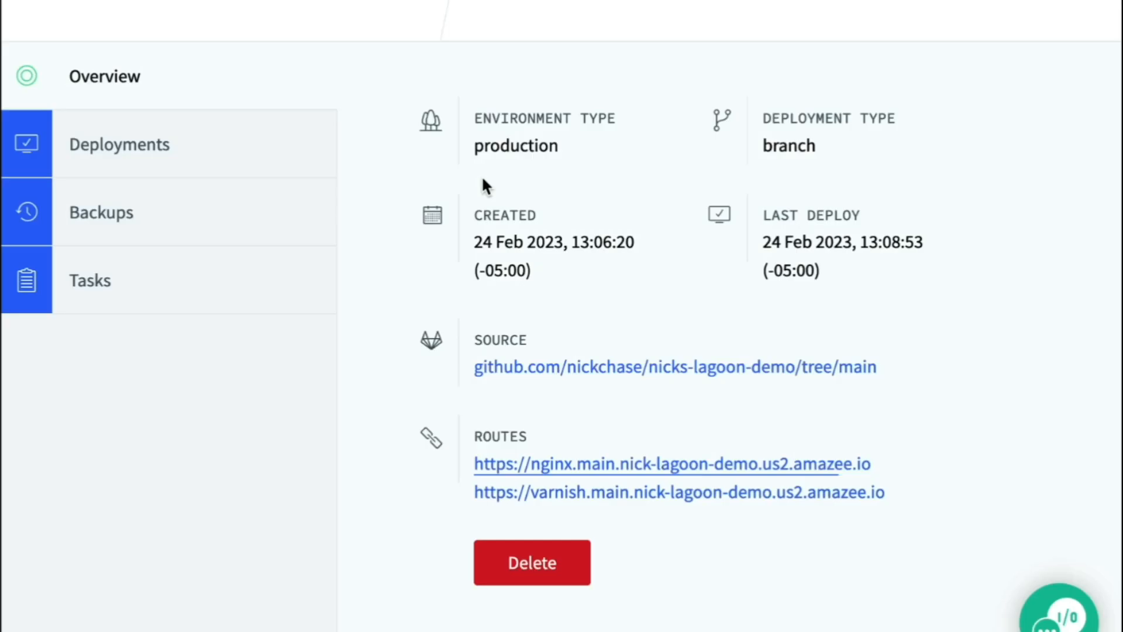
# Check Deployments for the new push-triggered lagoon-build reaching Complete in 1m16s
pyautogui.click(119, 142)
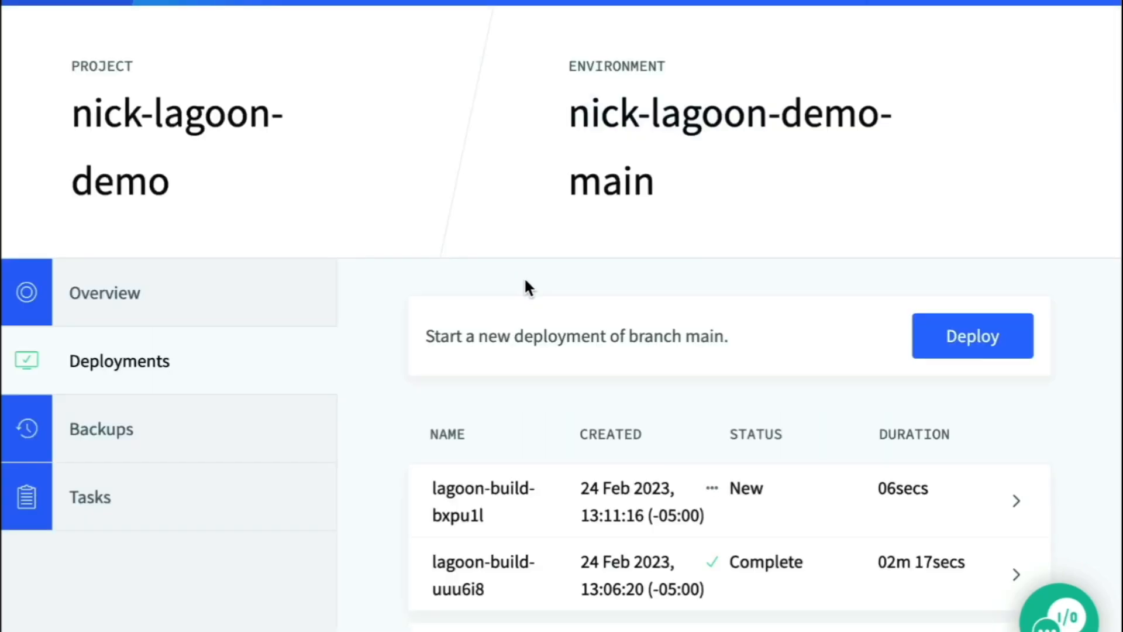
pyautogui.scroll(-3)
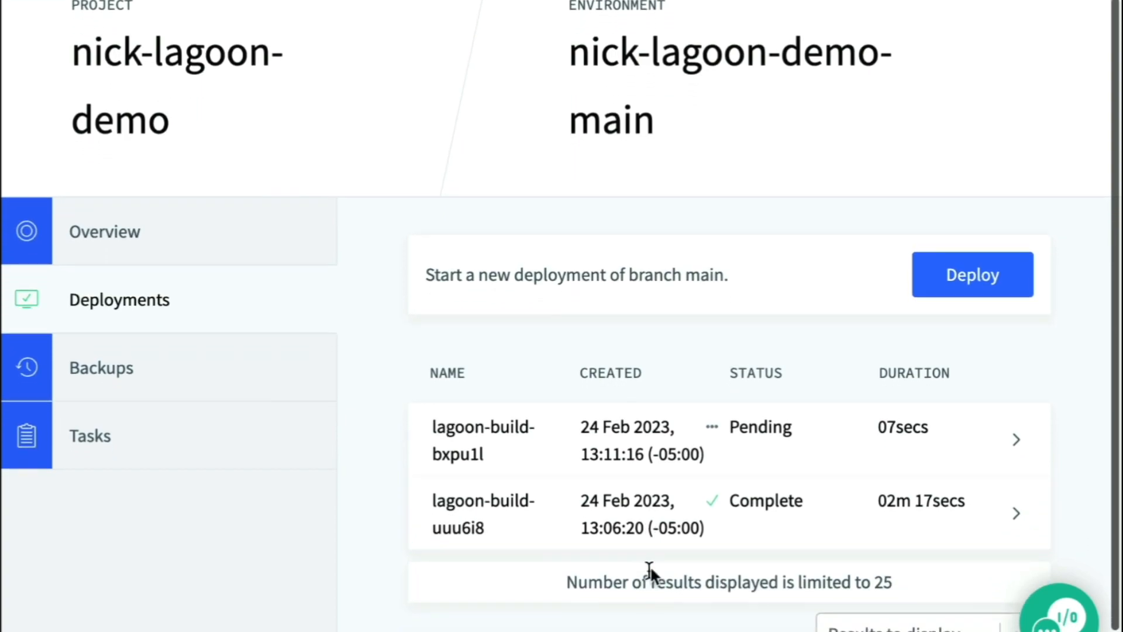
pyautogui.moveTo(776, 462)
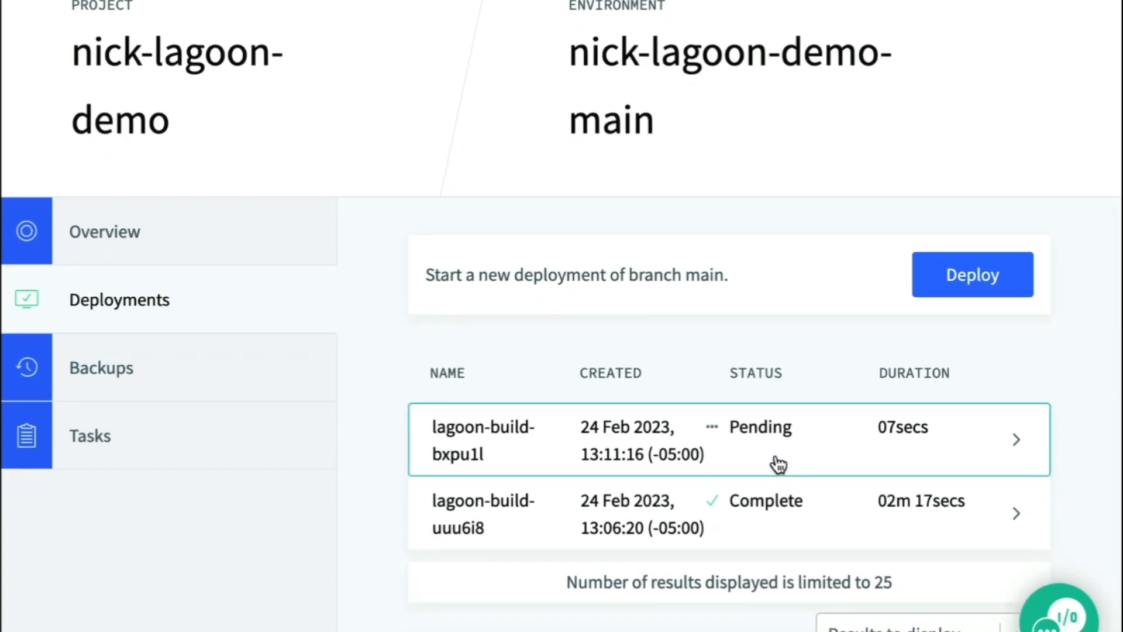
pyautogui.moveTo(479, 263)
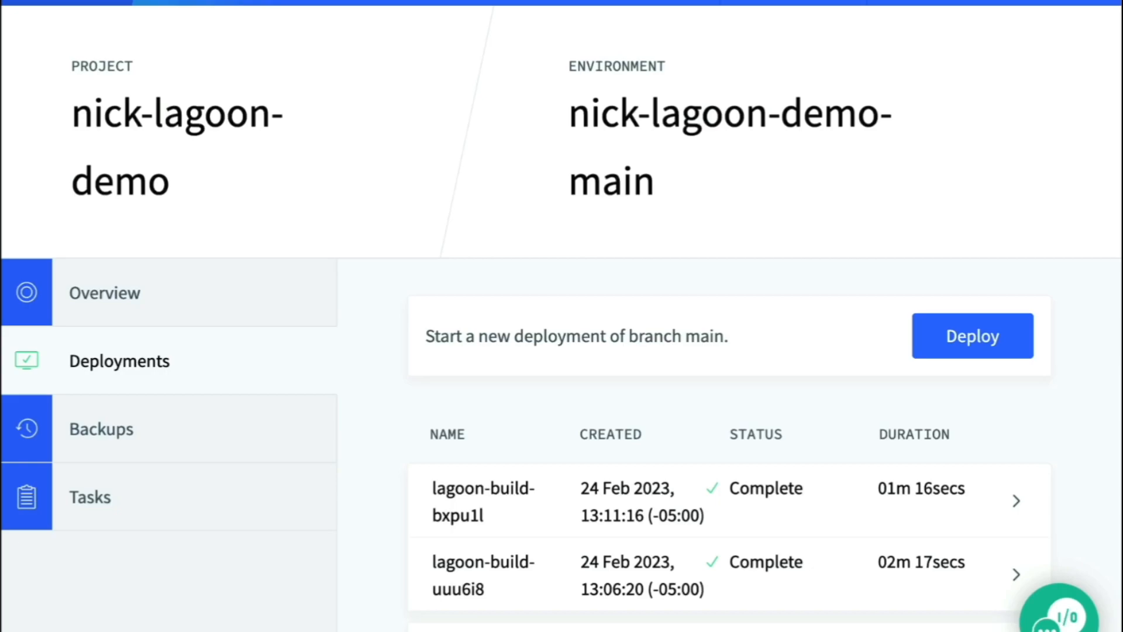
# Return to Overview, confirm the updated Last Deploy, and visit the site via the varnish route
pyautogui.click(104, 292)
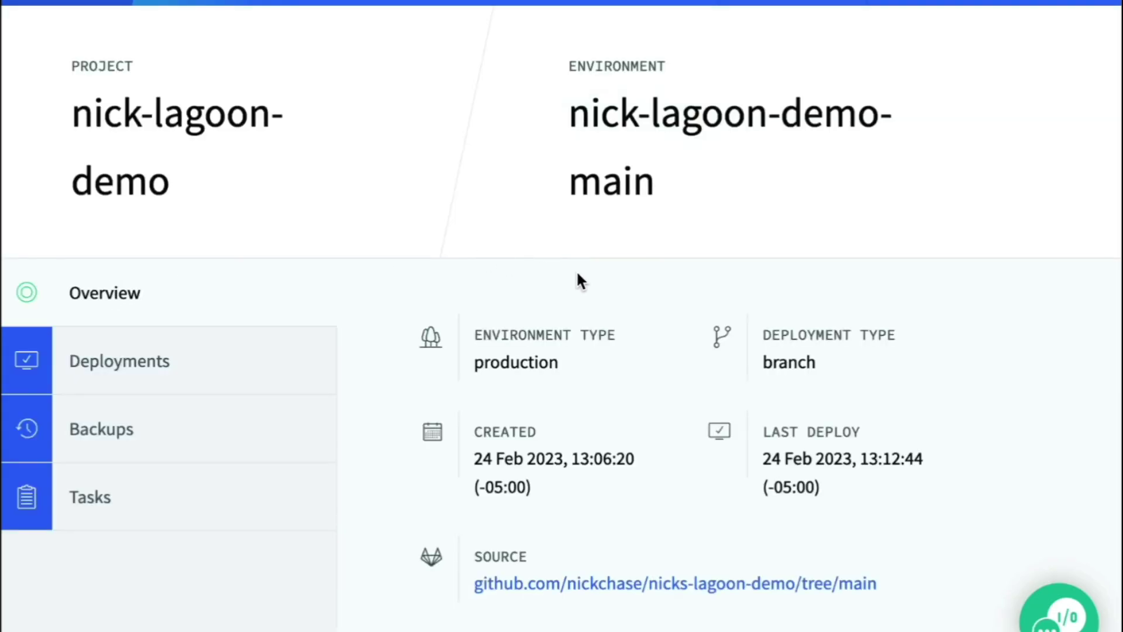
pyautogui.scroll(-3)
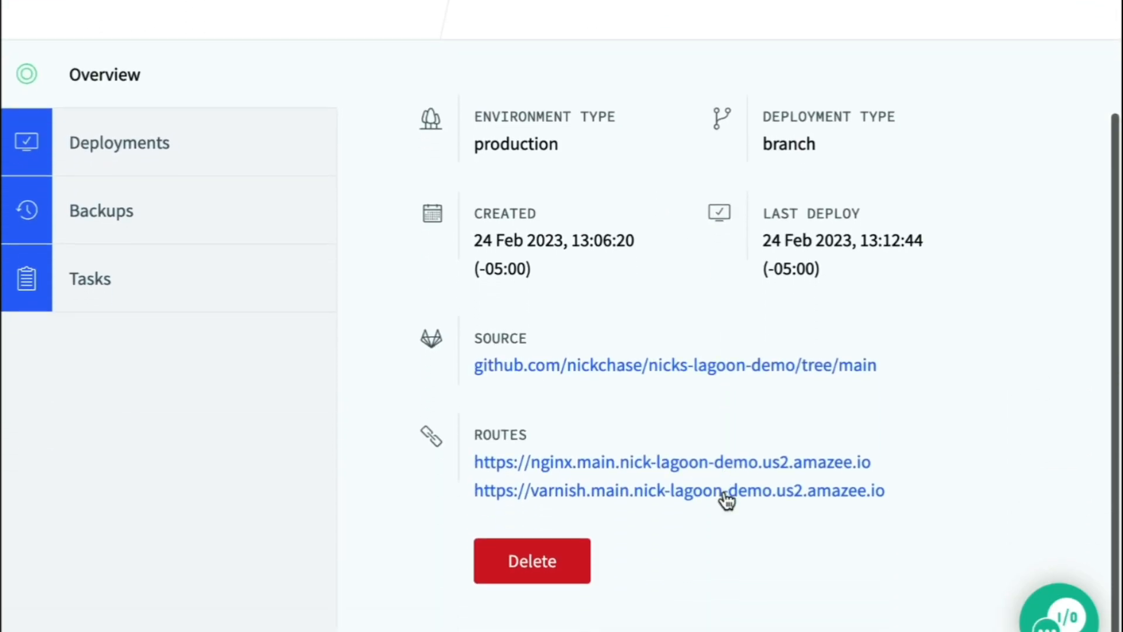
pyautogui.click(672, 461)
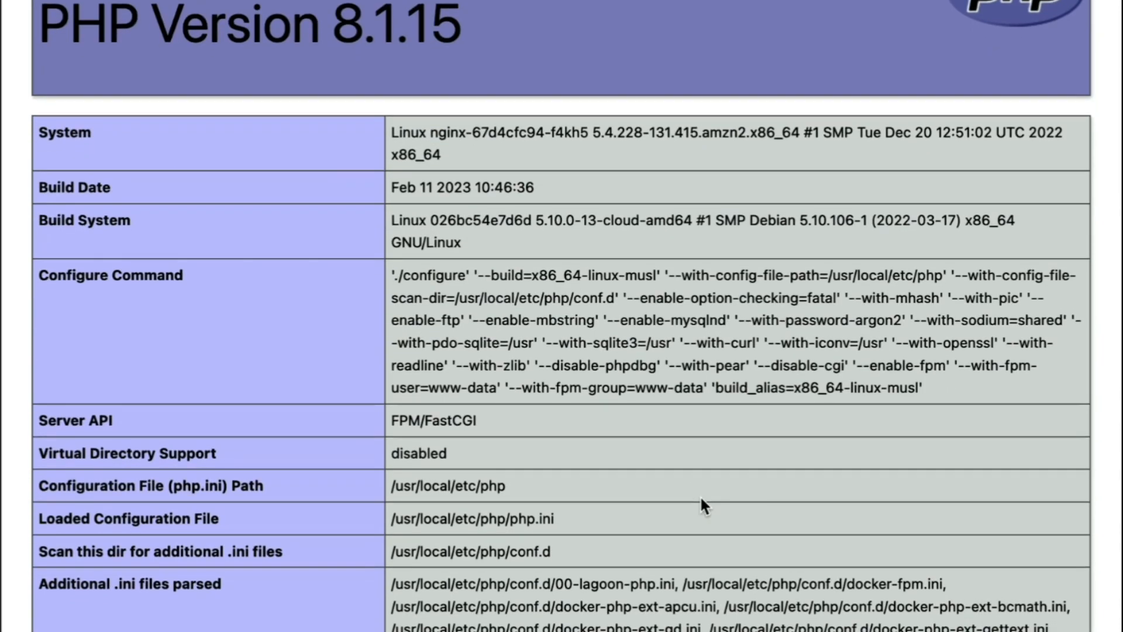
# Browse the PHP 8.1.15 phpinfo page down through its sections to the mbstring extension details
pyautogui.scroll(-3)
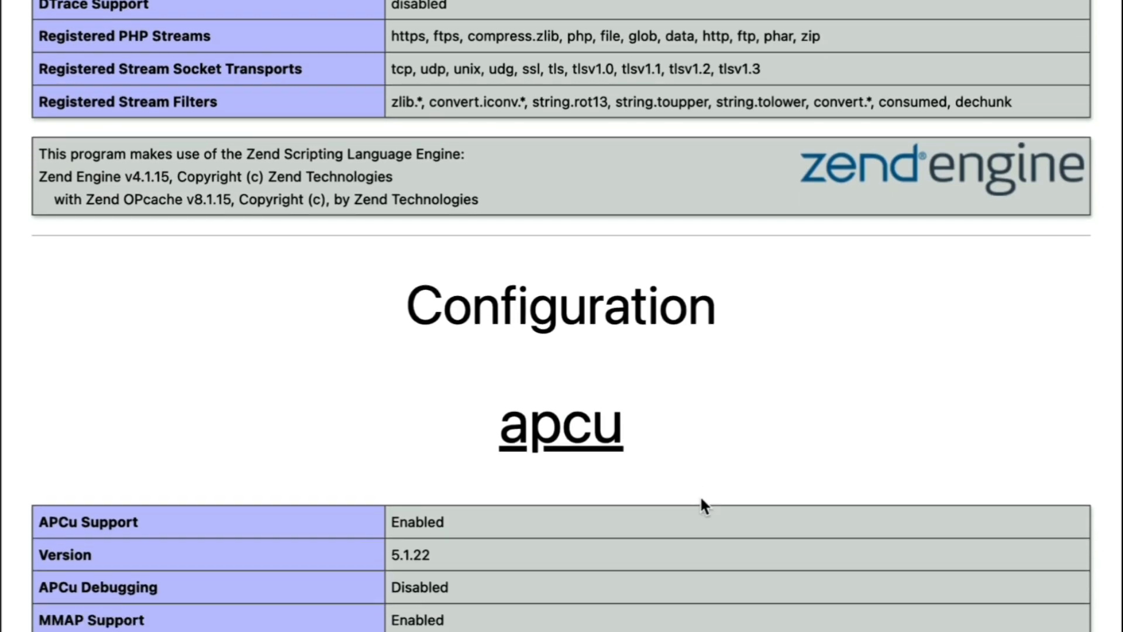
pyautogui.scroll(-3)
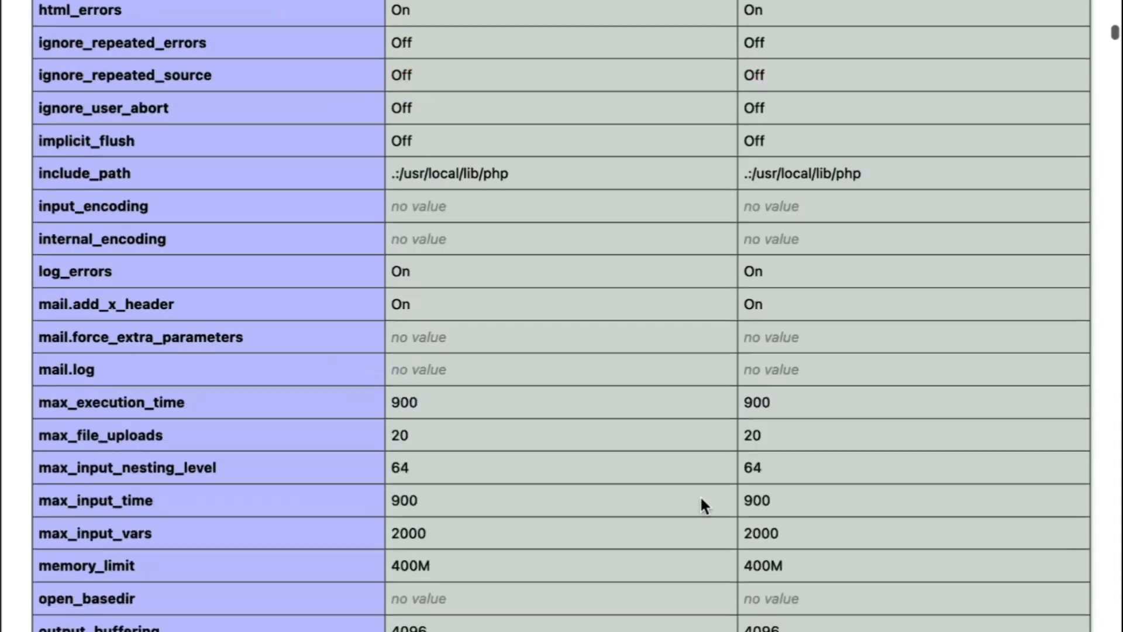
pyautogui.scroll(-3)
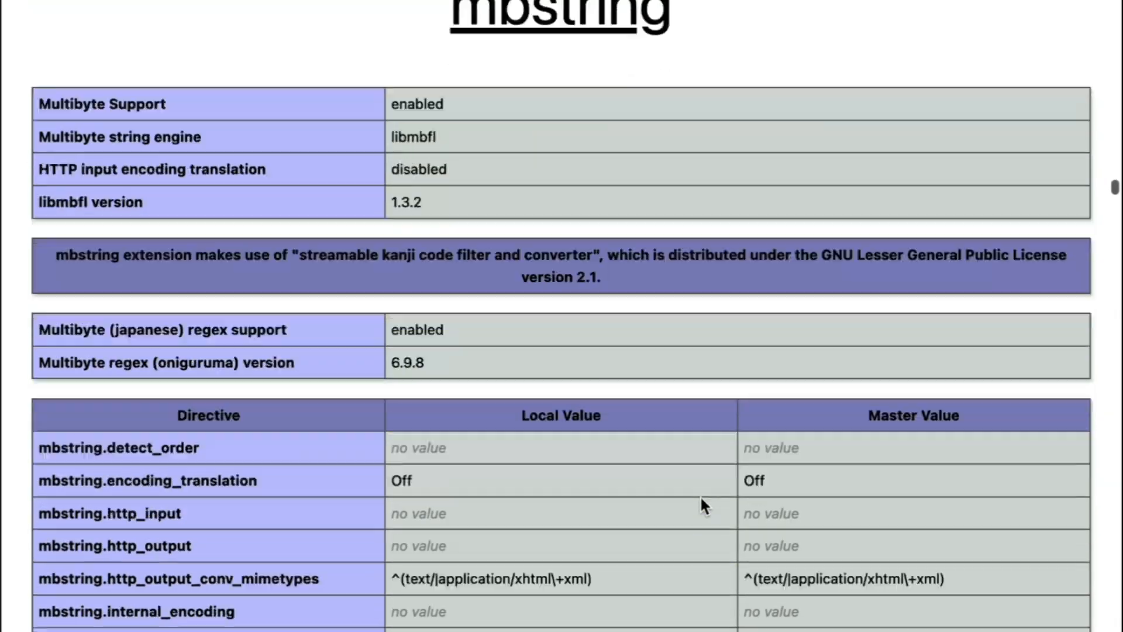